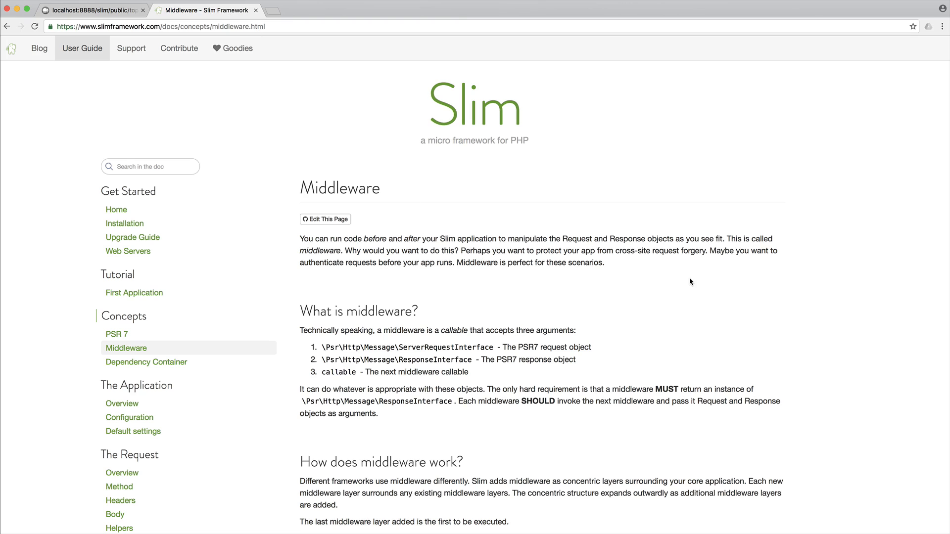
Scroll the Middleware docs page down to the concentric App / Middleware 1 / Middleware 2 diagram.
scroll("down", 3)
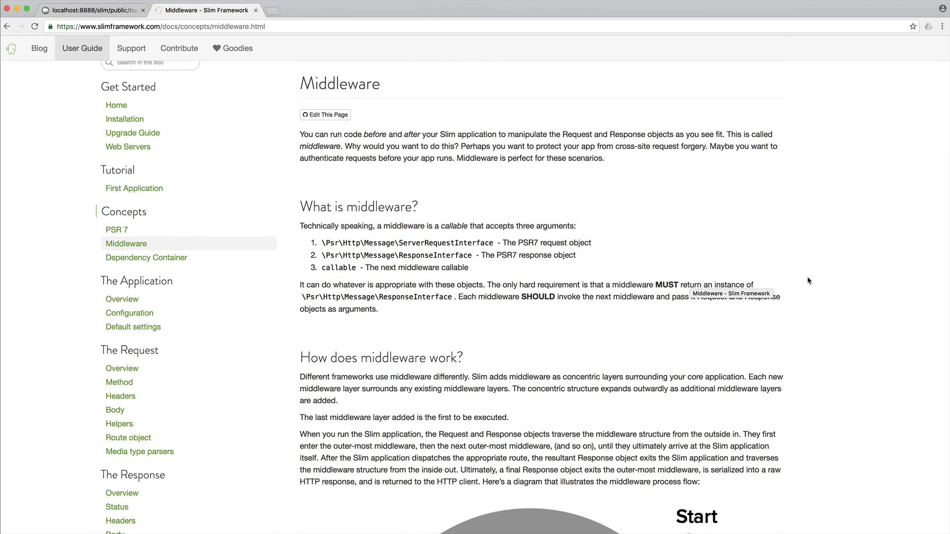
scroll("down", 3)
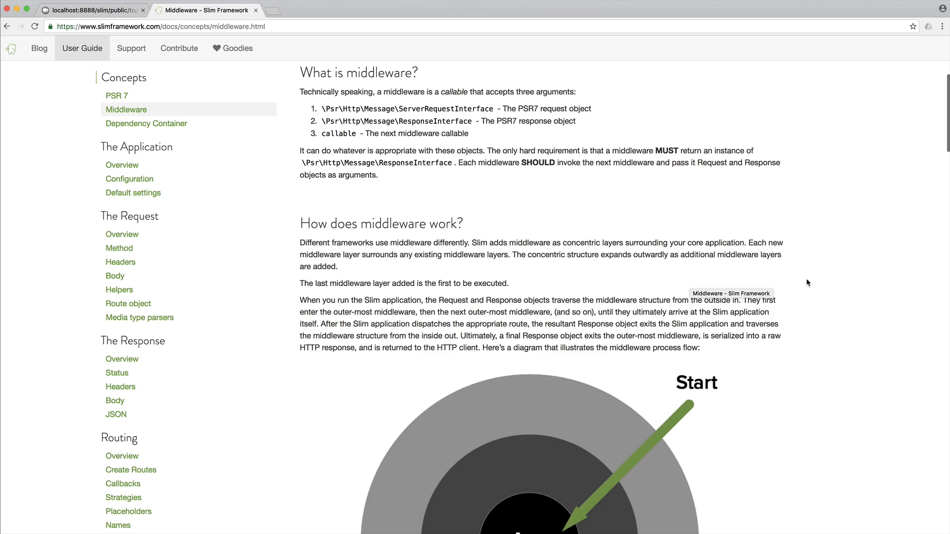
scroll("down", 3)
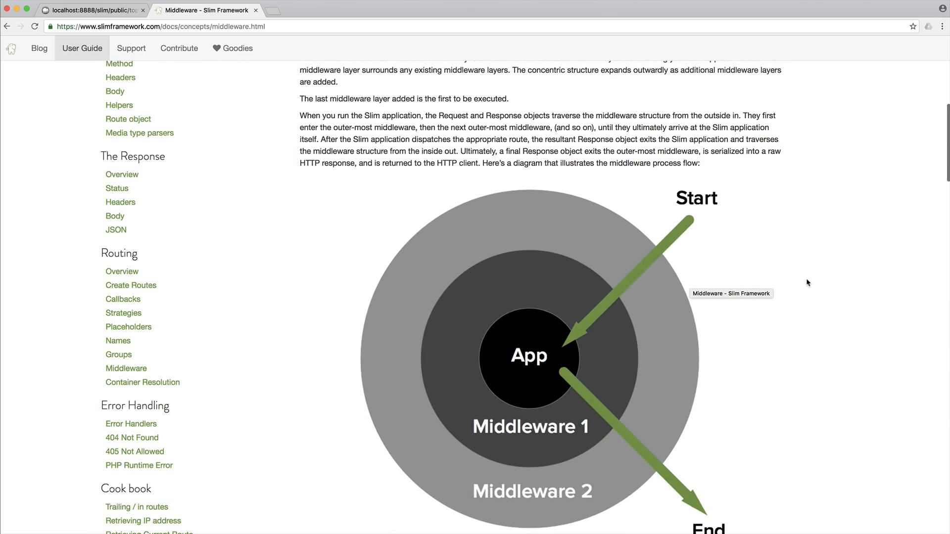
scroll("down", 3)
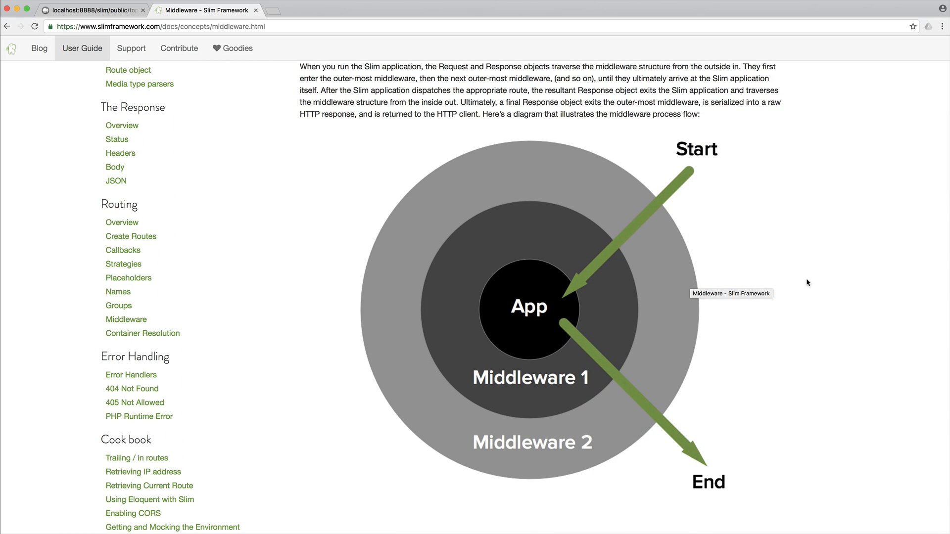
mouse_move(808, 282)
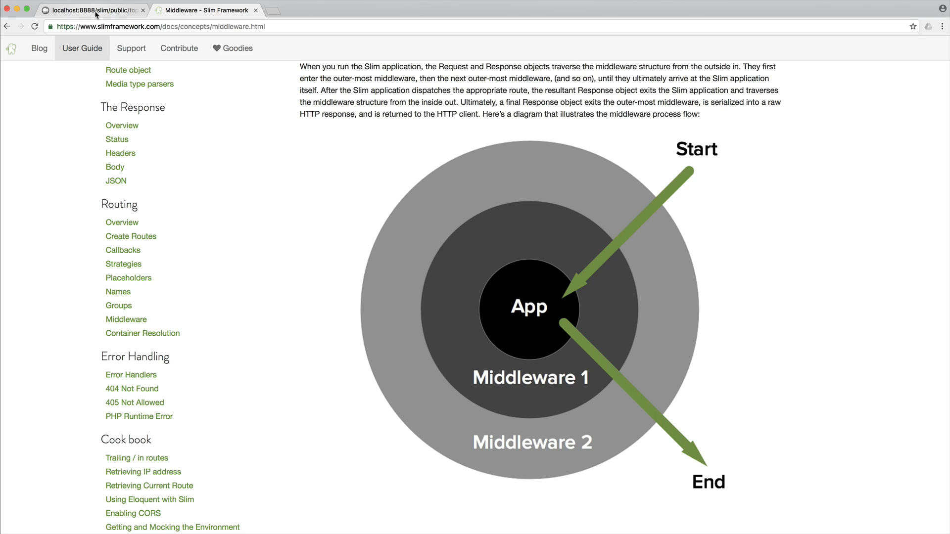
mouse_move(713, 187)
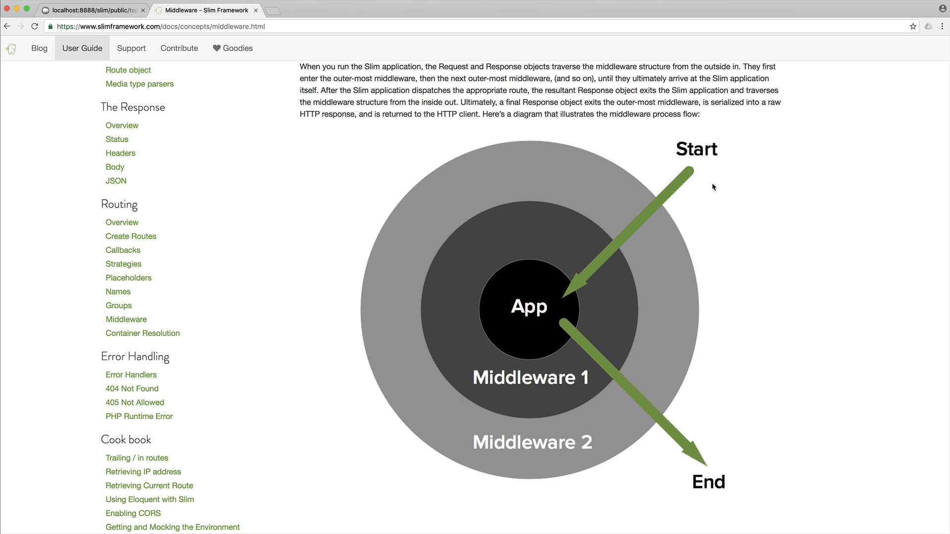
mouse_move(591, 253)
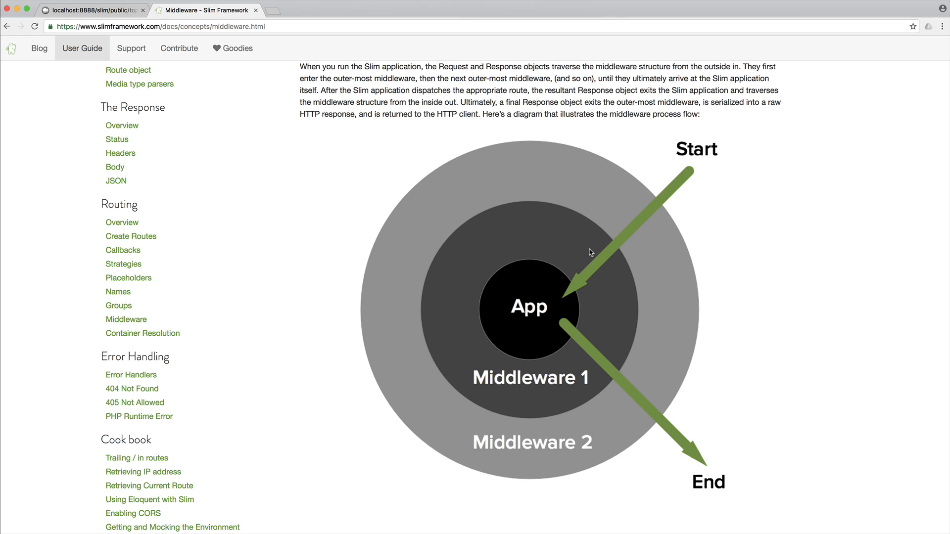
mouse_move(433, 207)
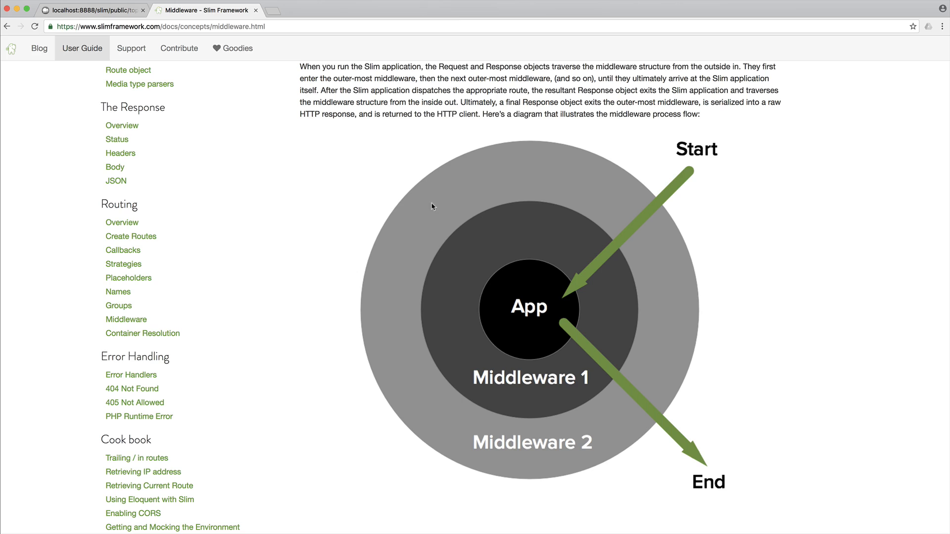
mouse_move(579, 221)
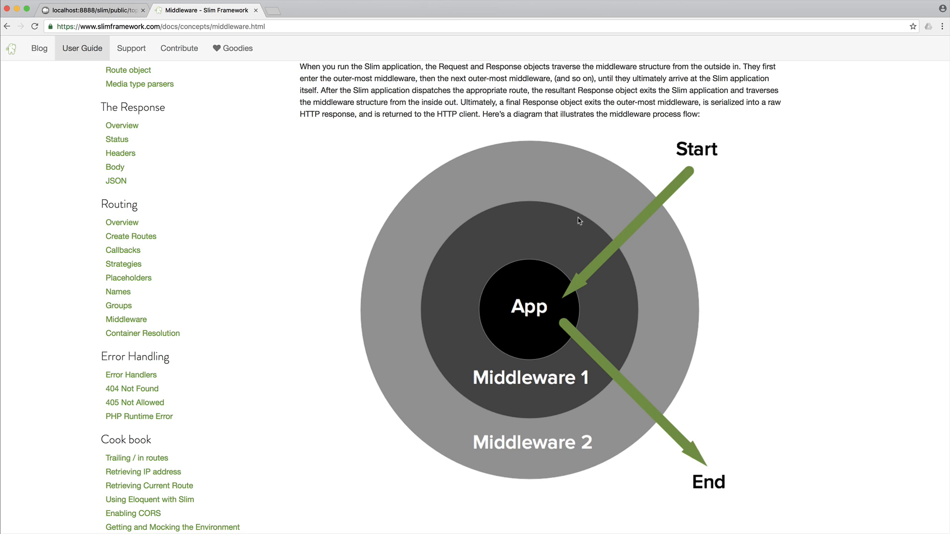
mouse_move(547, 277)
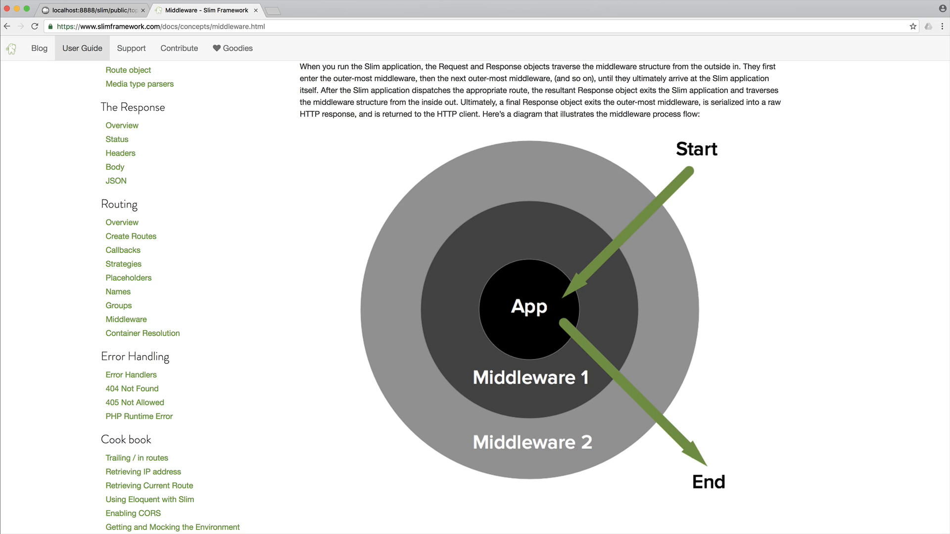
mouse_move(543, 325)
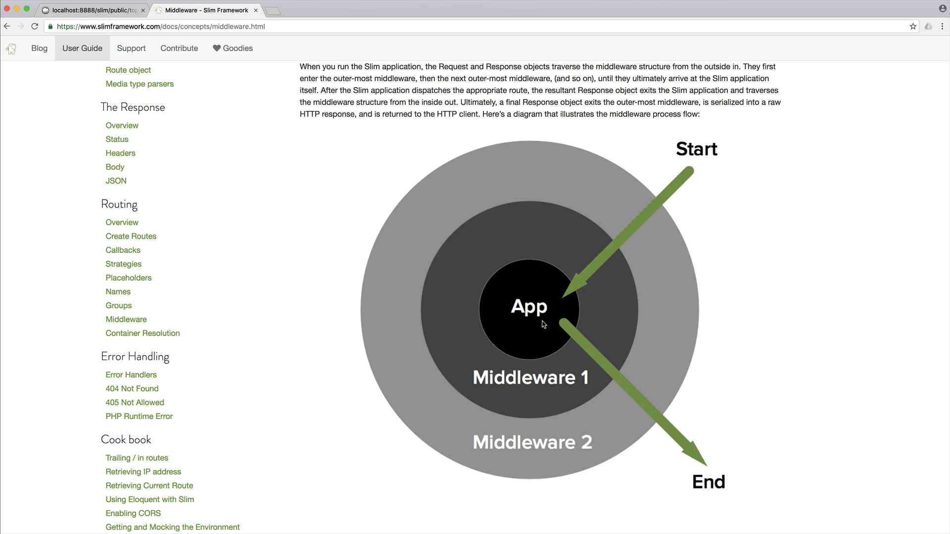
mouse_move(784, 456)
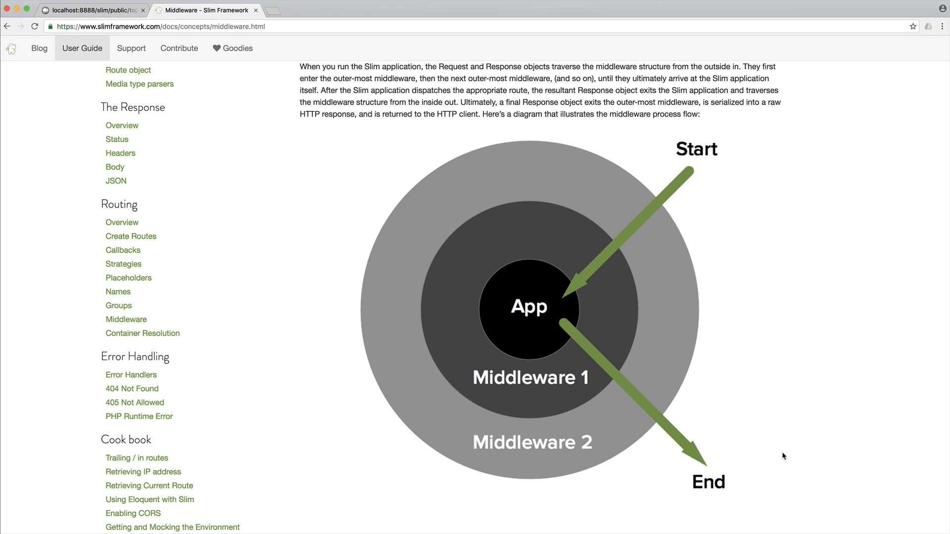
mouse_move(568, 358)
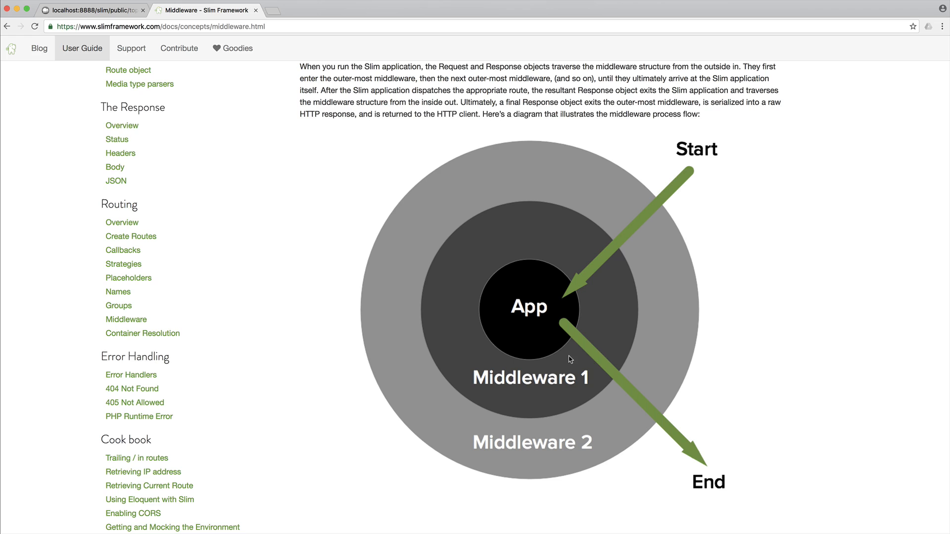
mouse_move(600, 358)
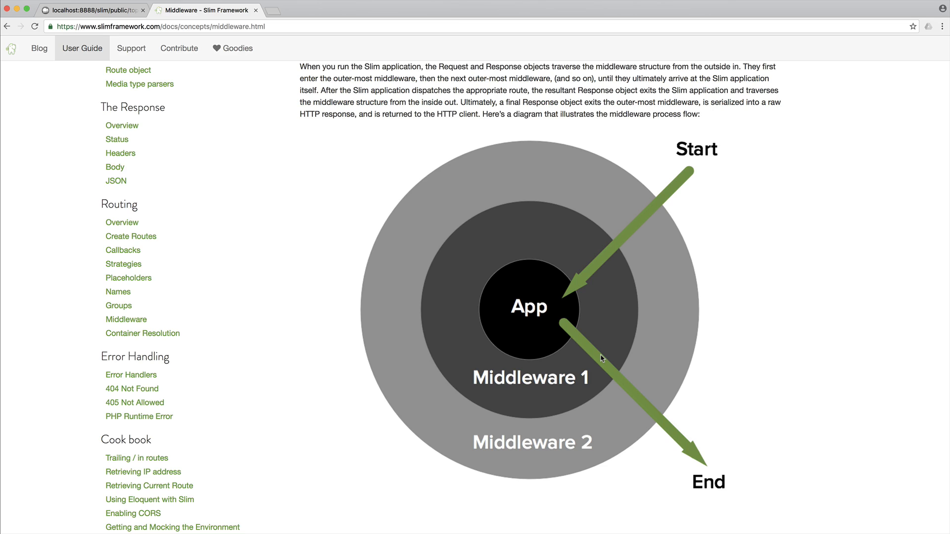
mouse_move(683, 344)
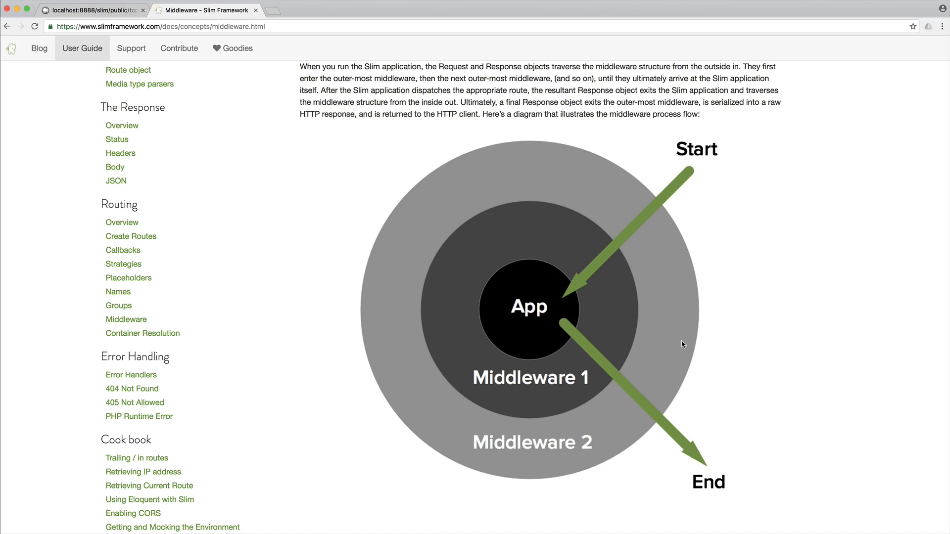
mouse_move(802, 451)
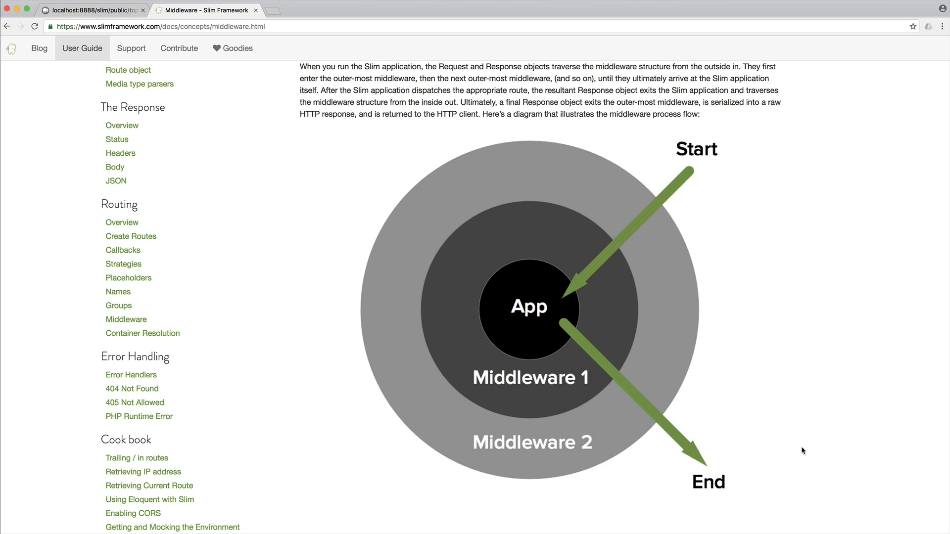
mouse_move(240, 40)
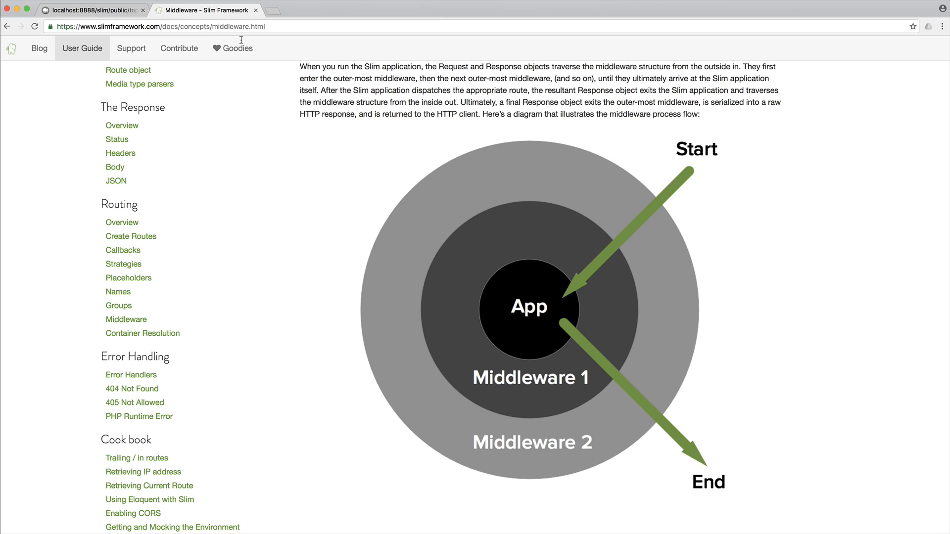
mouse_move(664, 244)
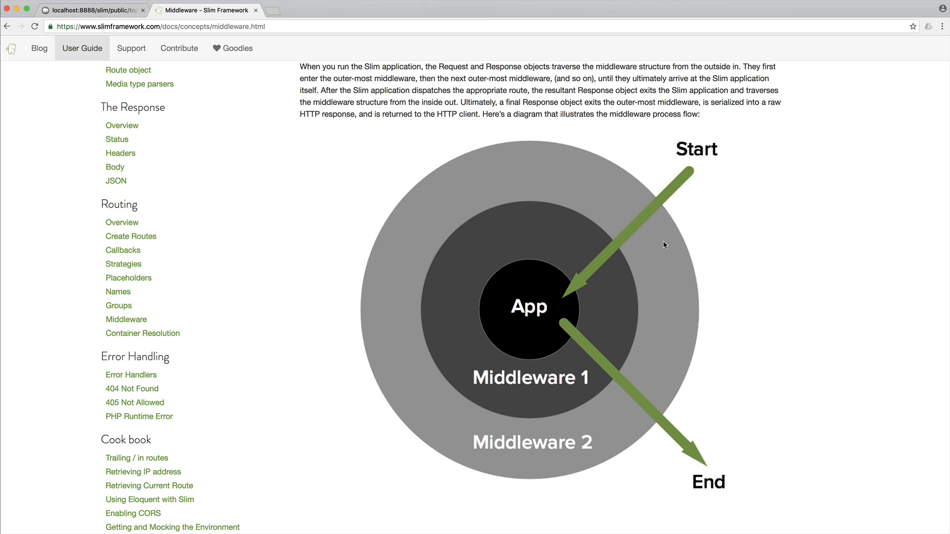
mouse_move(488, 252)
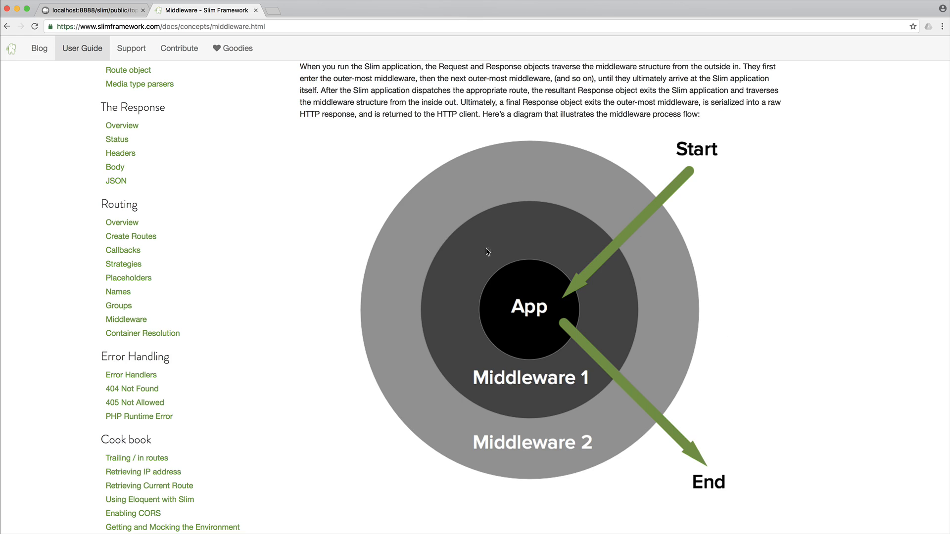
mouse_move(574, 338)
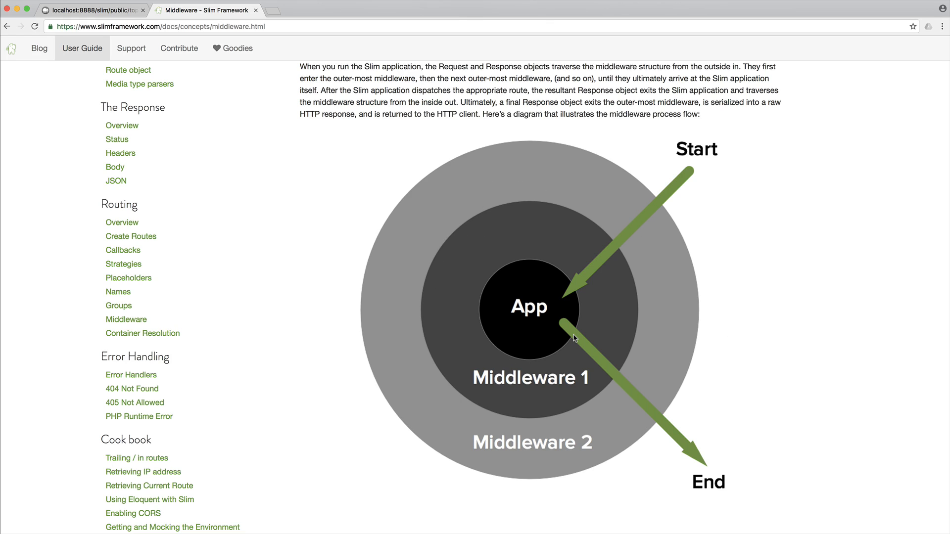
mouse_move(691, 176)
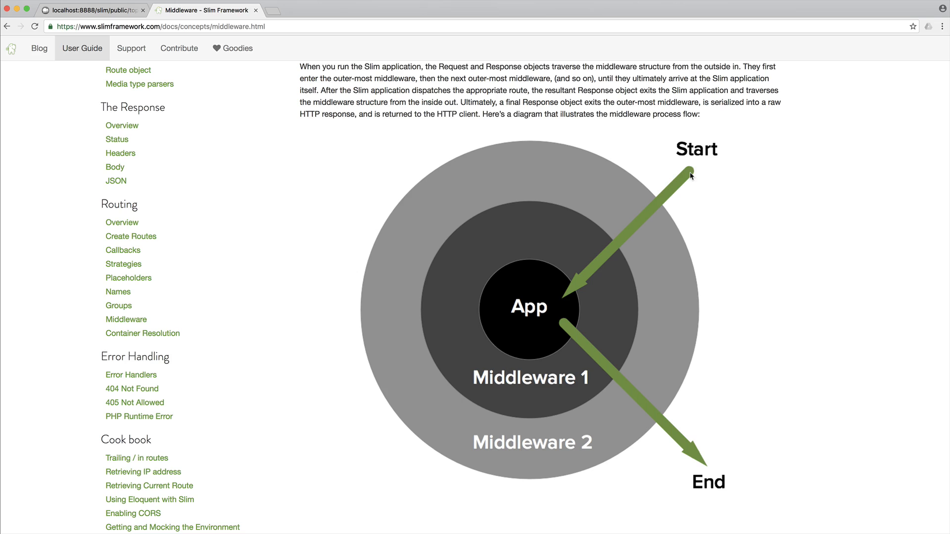
mouse_move(606, 258)
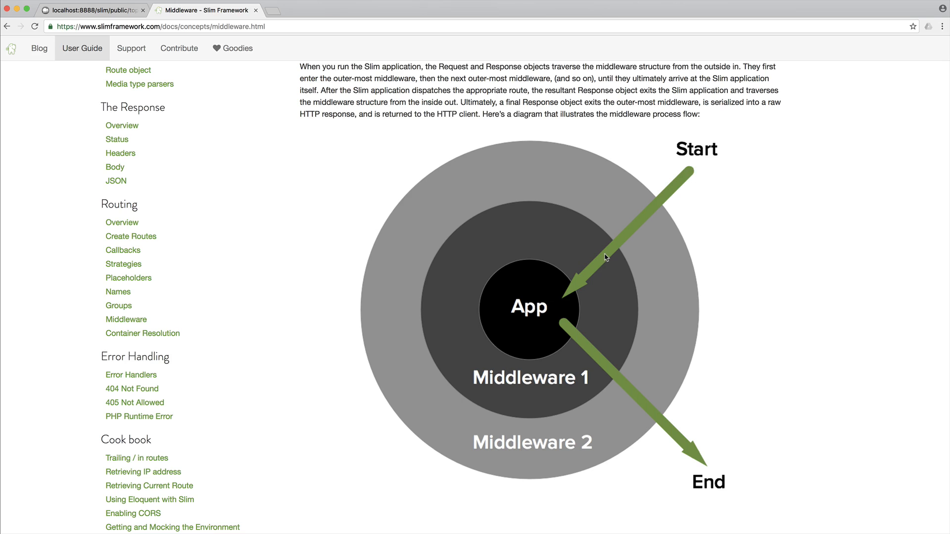
mouse_move(603, 262)
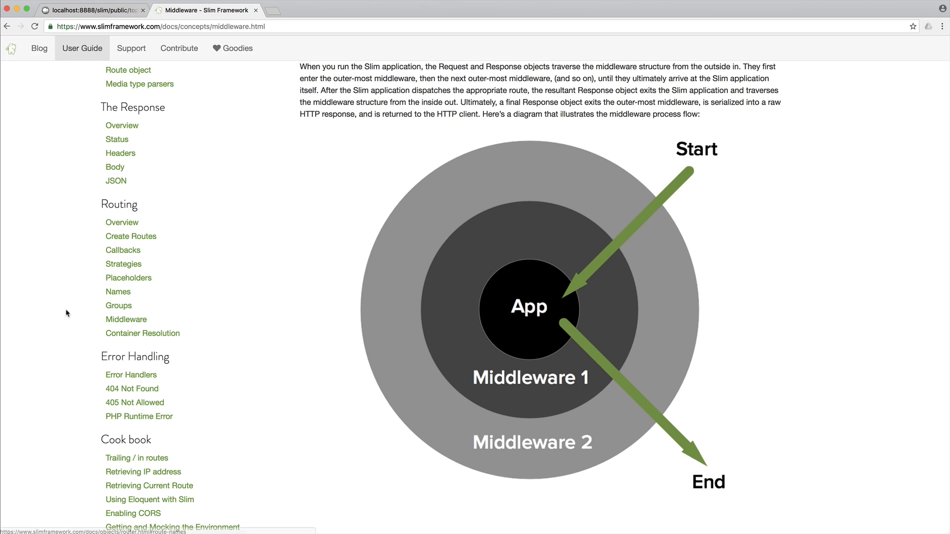
Scroll to the 'How do I write middleware?' section with its closure example.
scroll("down", 3)
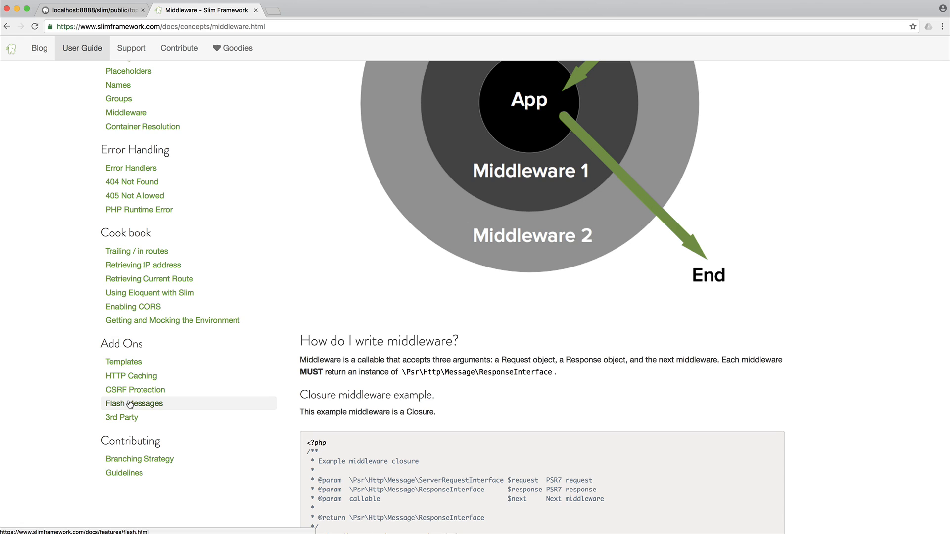
mouse_move(135, 390)
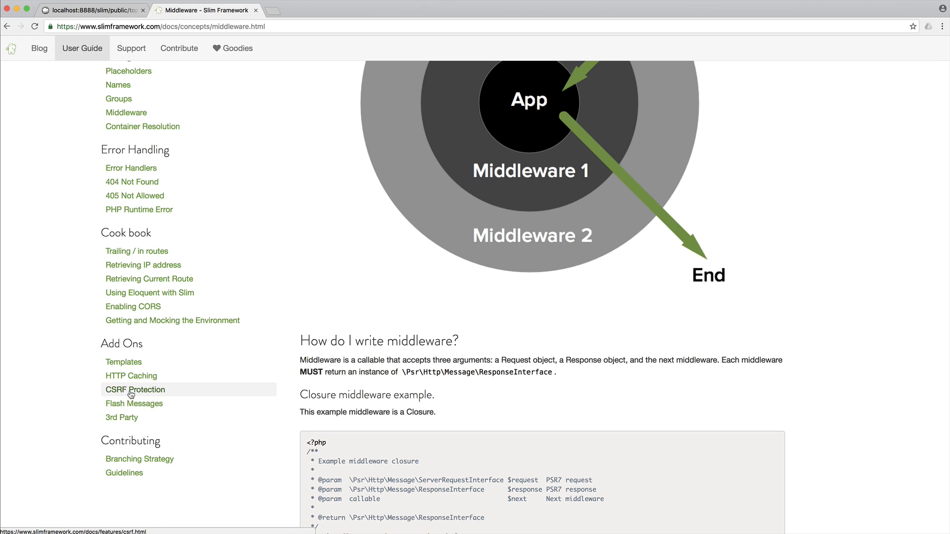
mouse_move(43, 332)
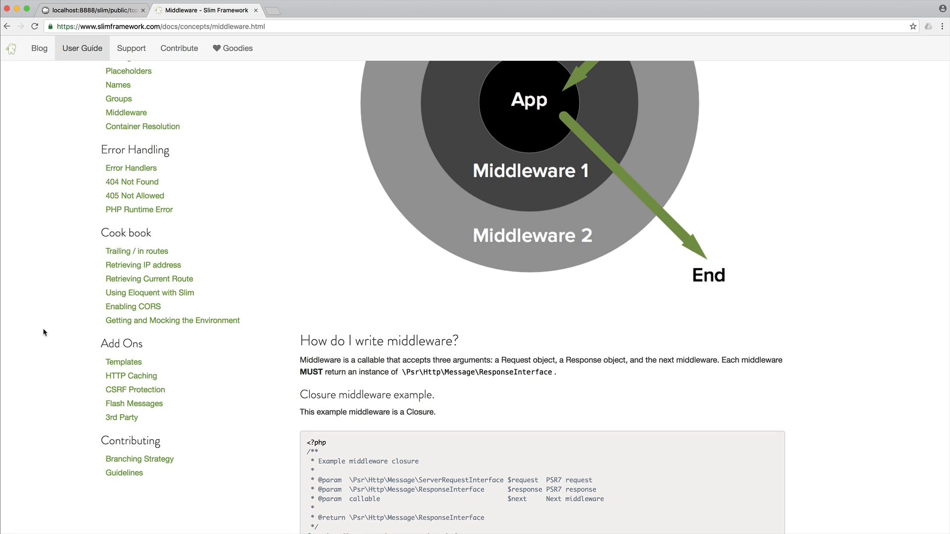
mouse_move(134, 402)
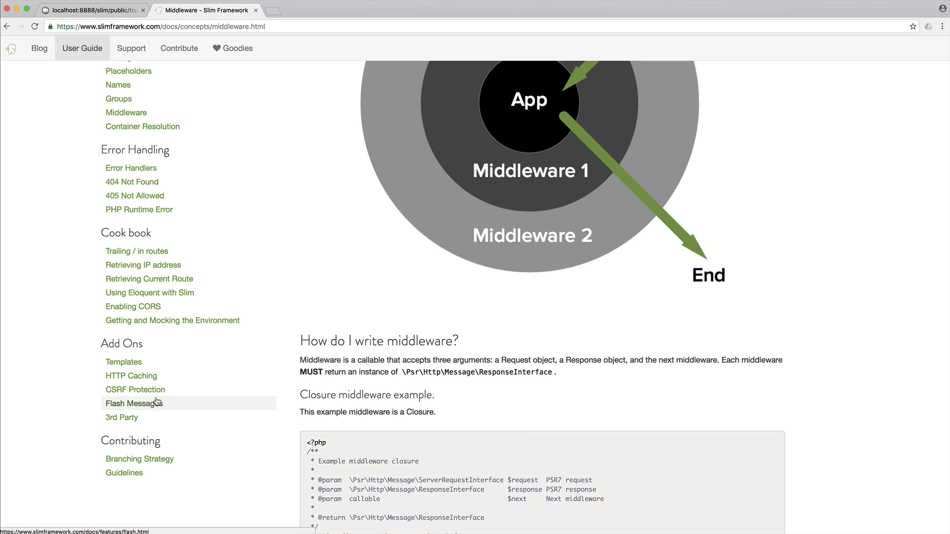
scroll("up", 3)
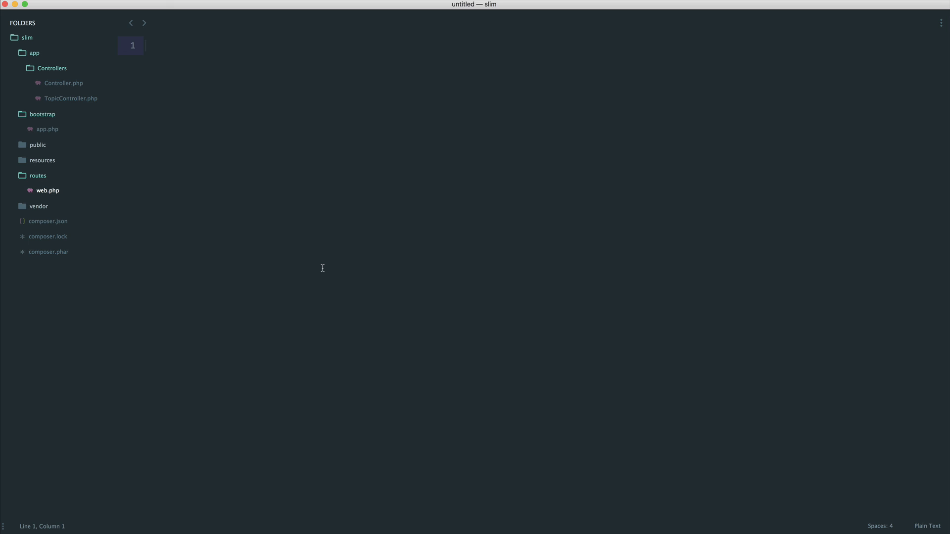
mouse_move(55, 149)
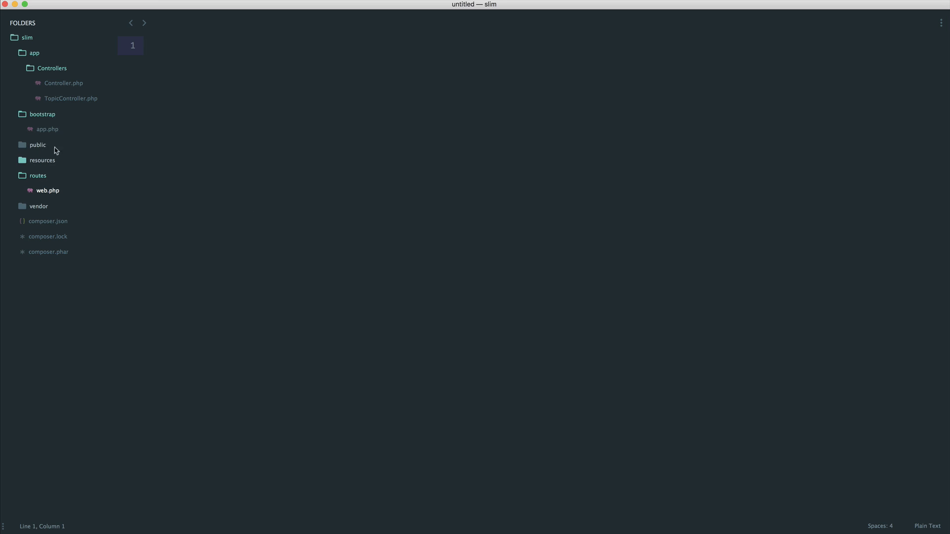
double_click(48, 129)
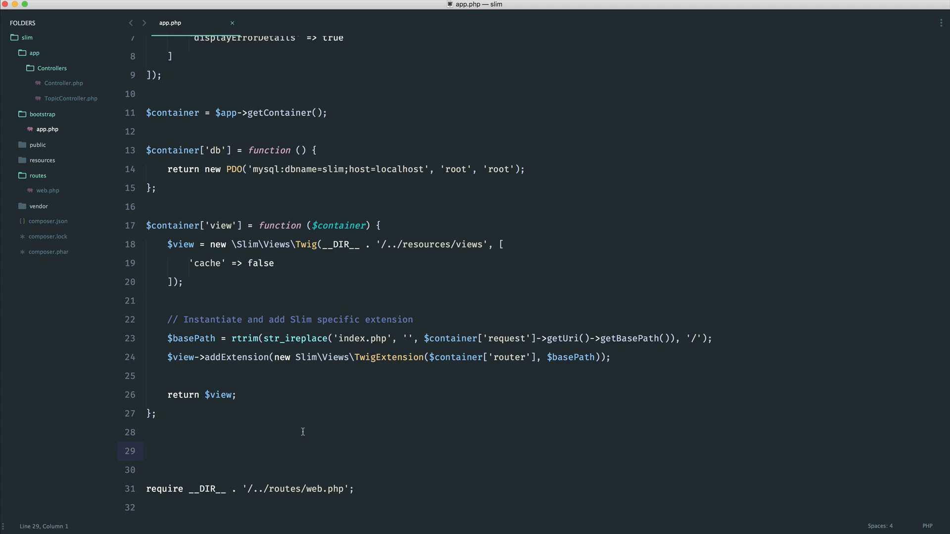
mouse_move(312, 388)
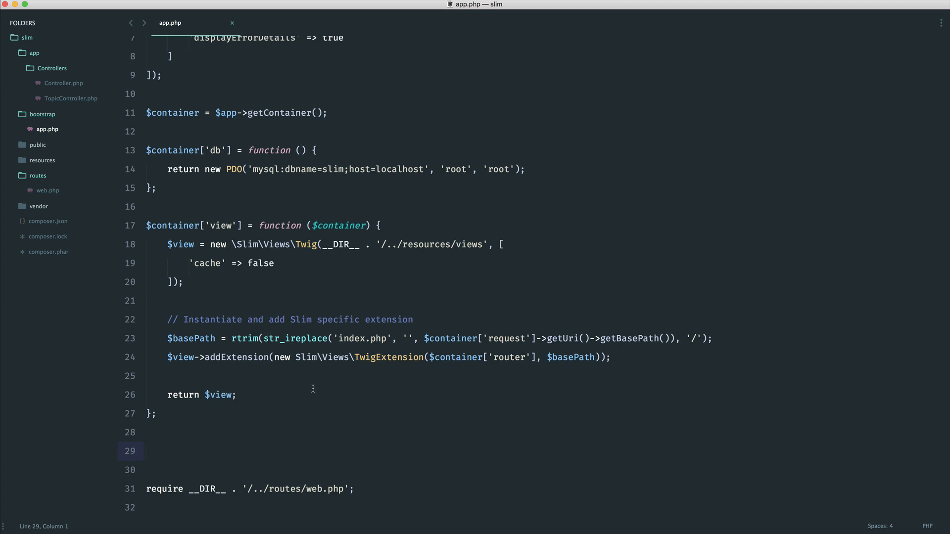
mouse_move(323, 407)
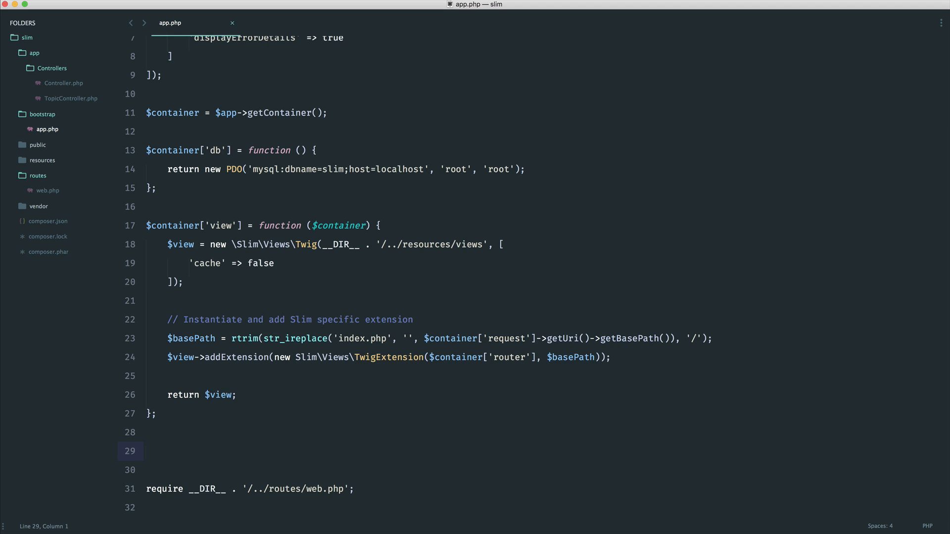
mouse_move(455, 473)
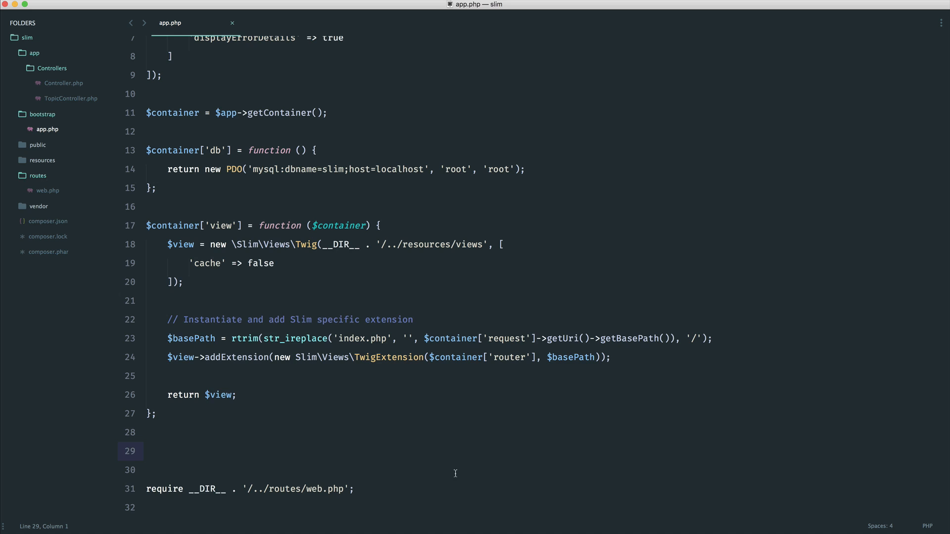
Declare $middleware = function ($request, $response, $next) in app.php.
type("$")
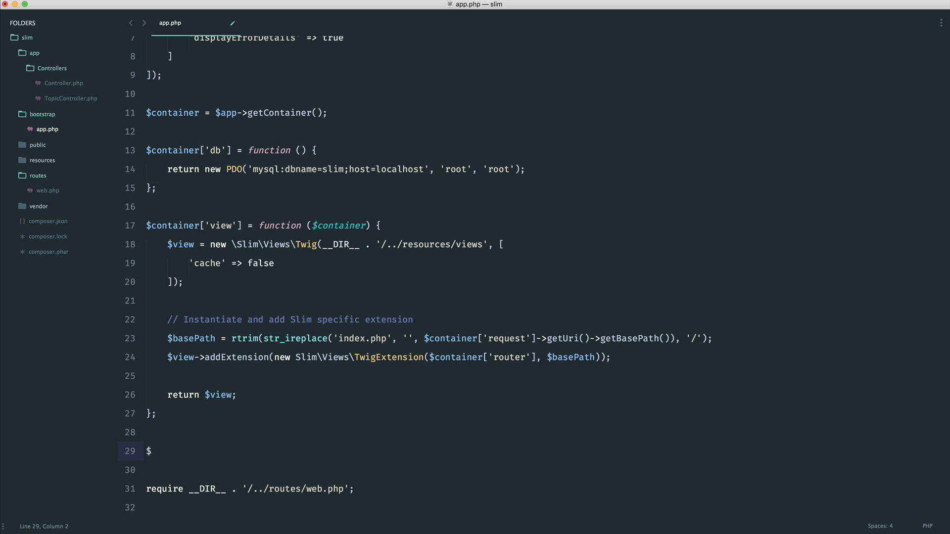
type("middlew")
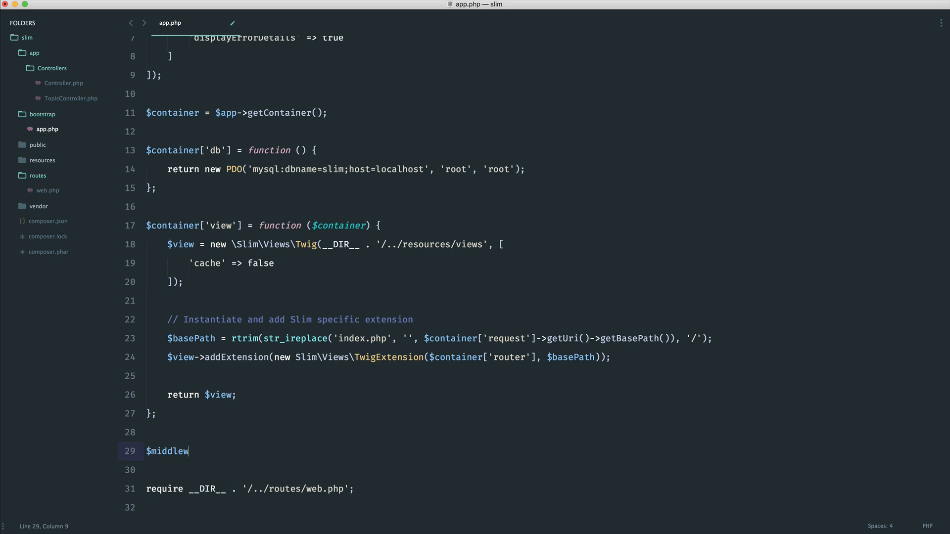
type("are =")
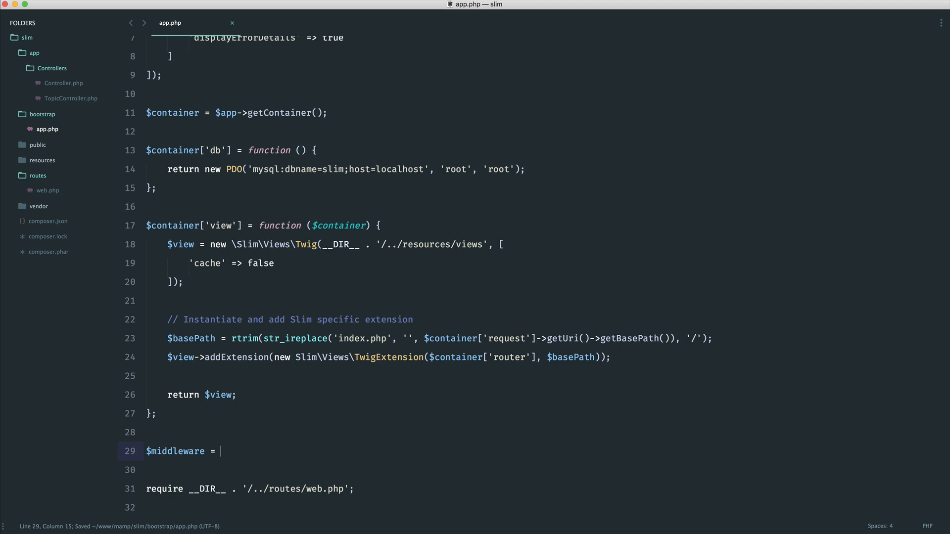
type("function () {")
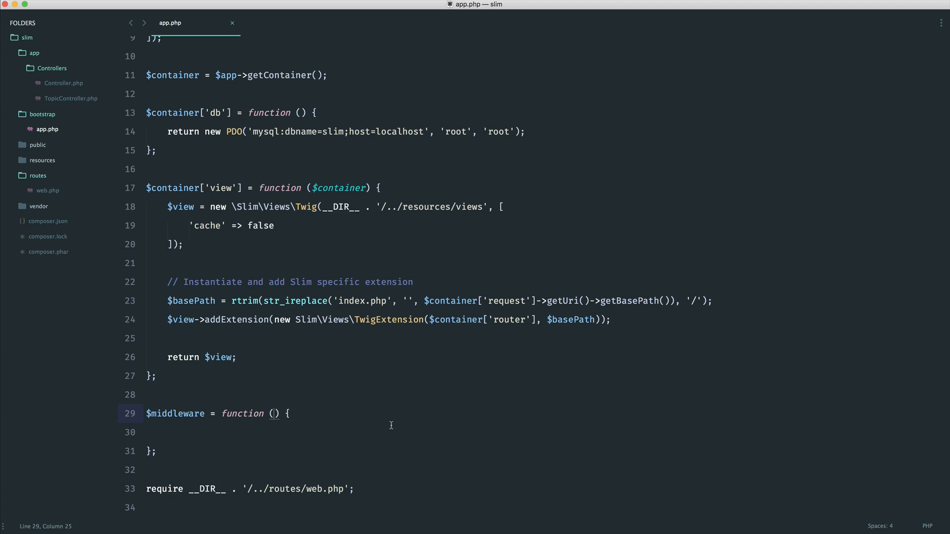
type("$request, $response, $")
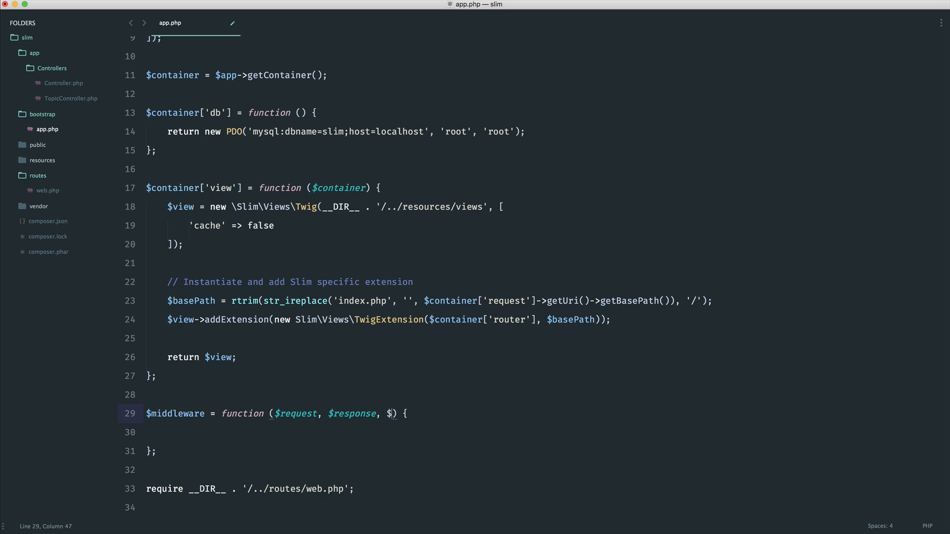
type("next")
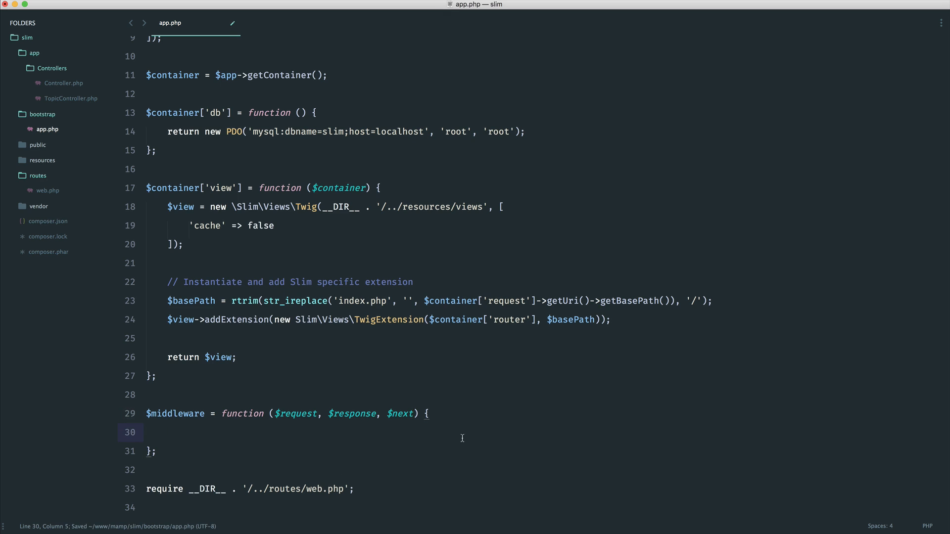
left_click(385, 413)
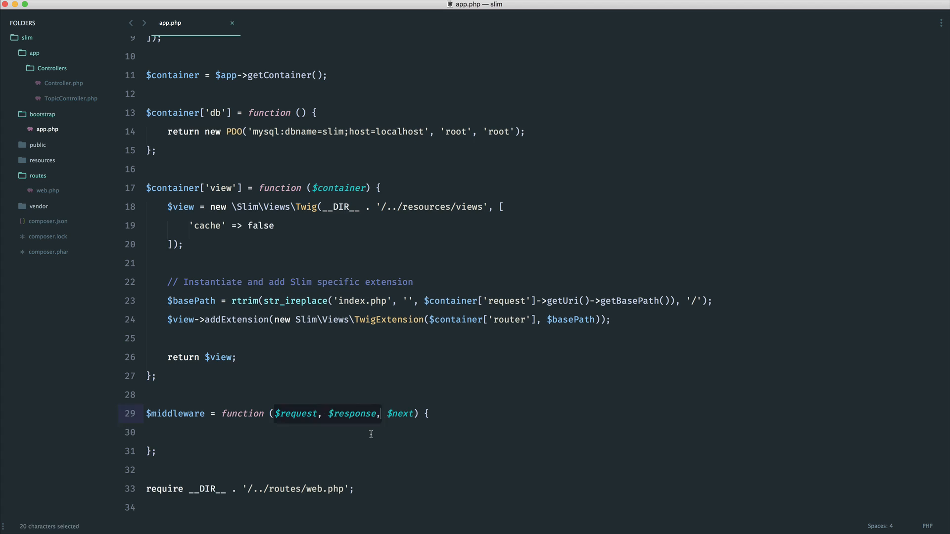
left_click(371, 432)
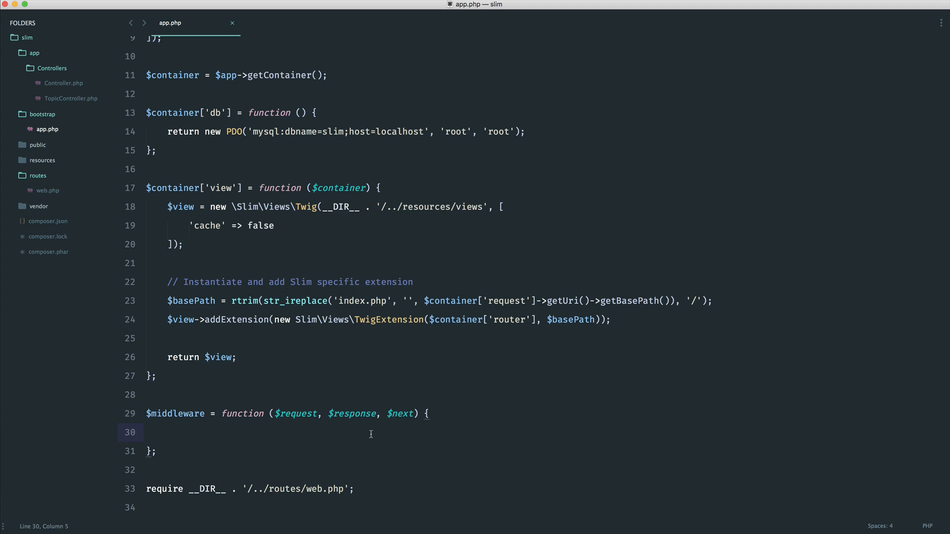
Write 'Before' to the response via $response->getBody()->write('Before');.
type("$response")
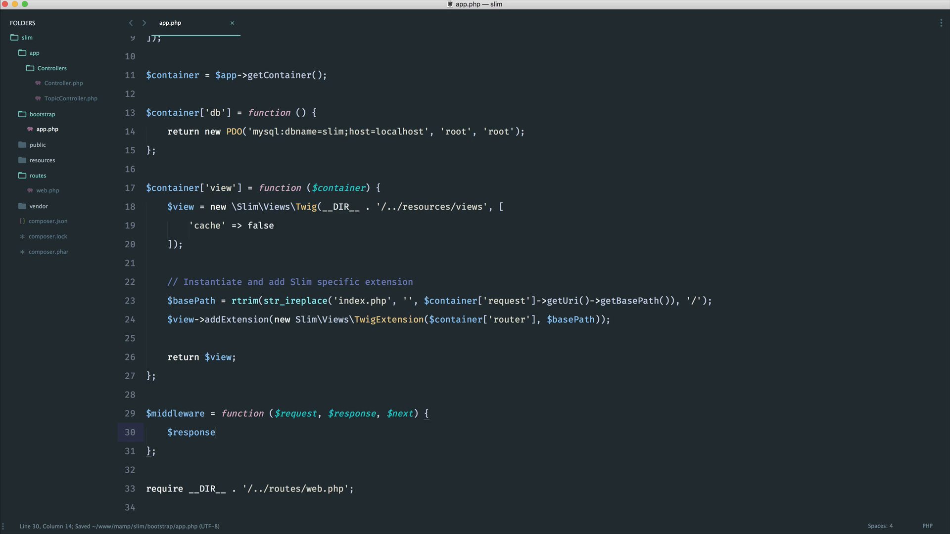
type("->")
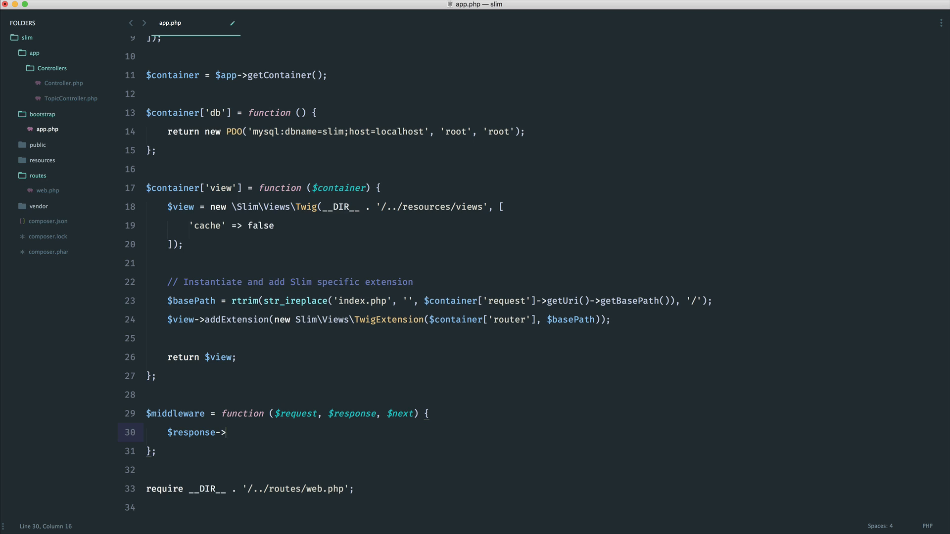
type("getBody()->")
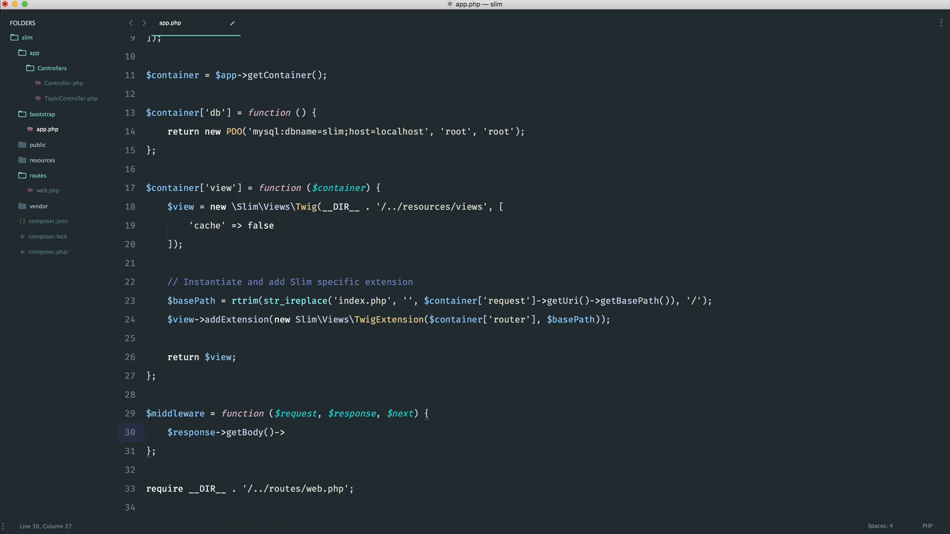
type("write();")
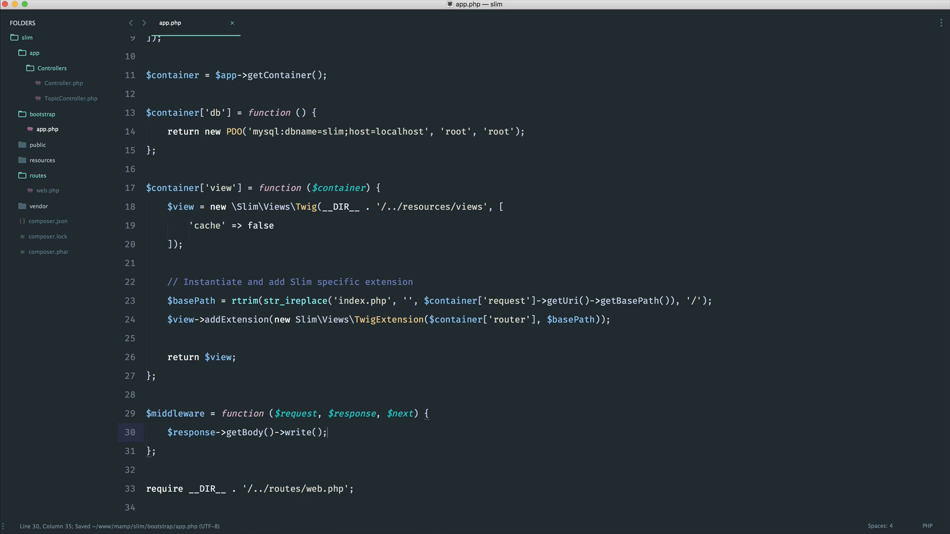
type("'")
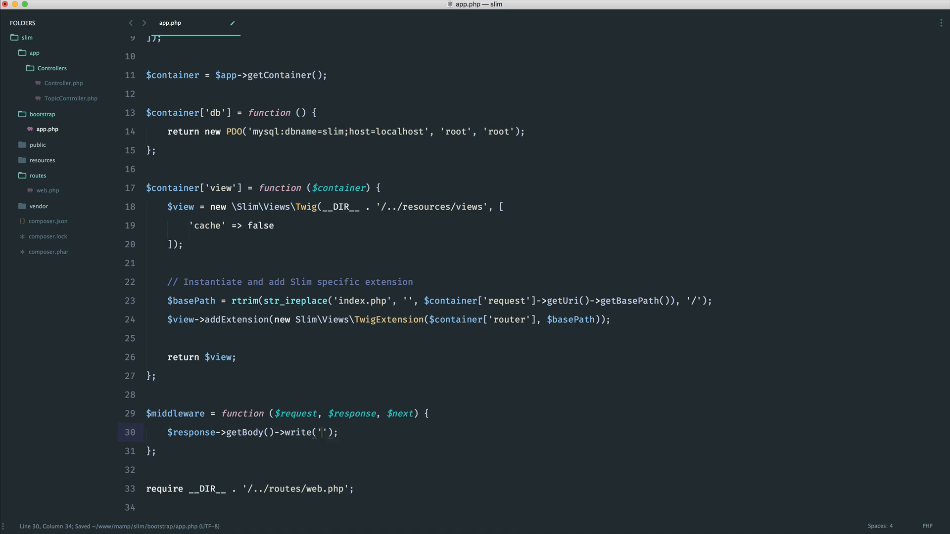
type("Before")
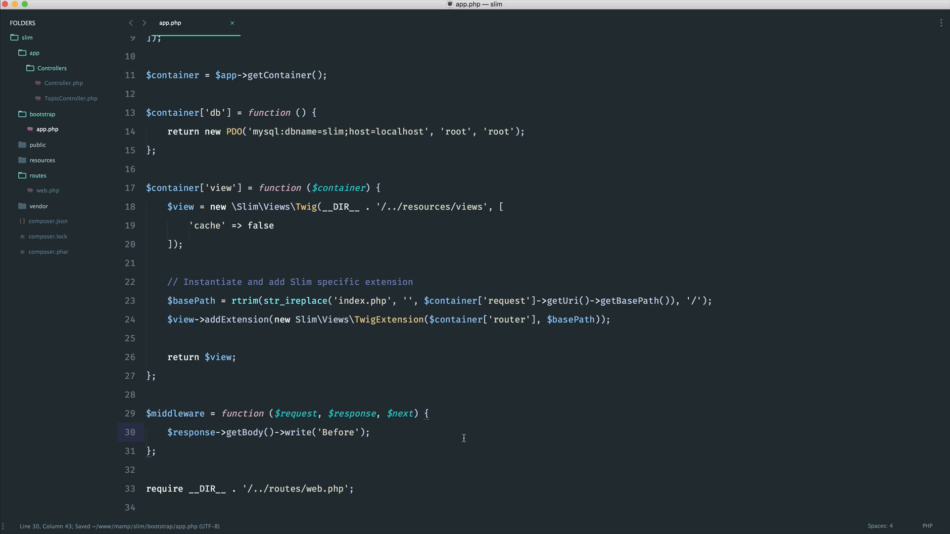
Return $next($request, $response) from the middleware closure.
type("$")
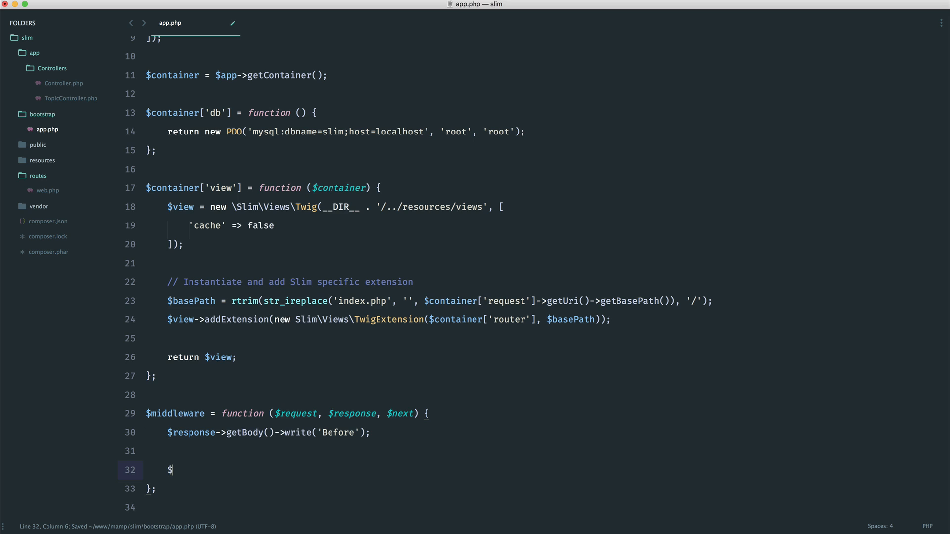
type("return")
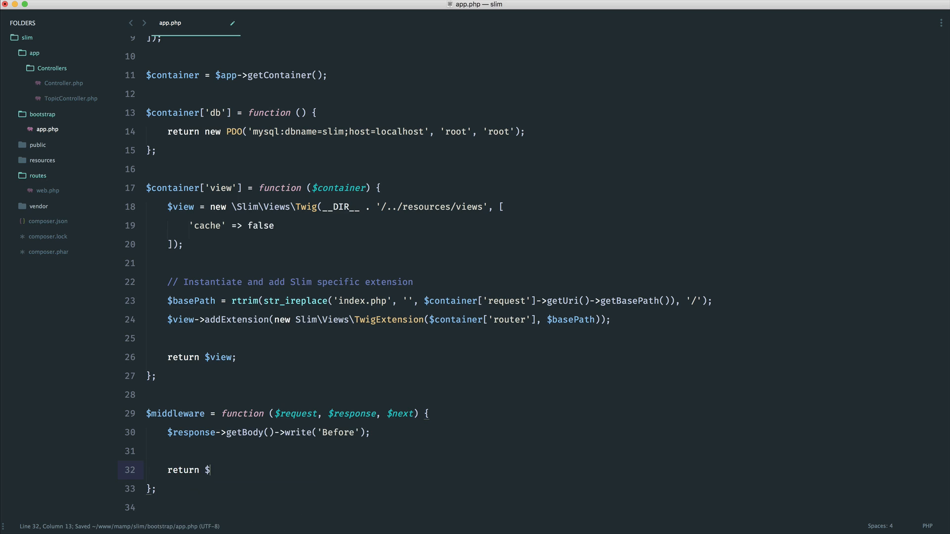
type("next();")
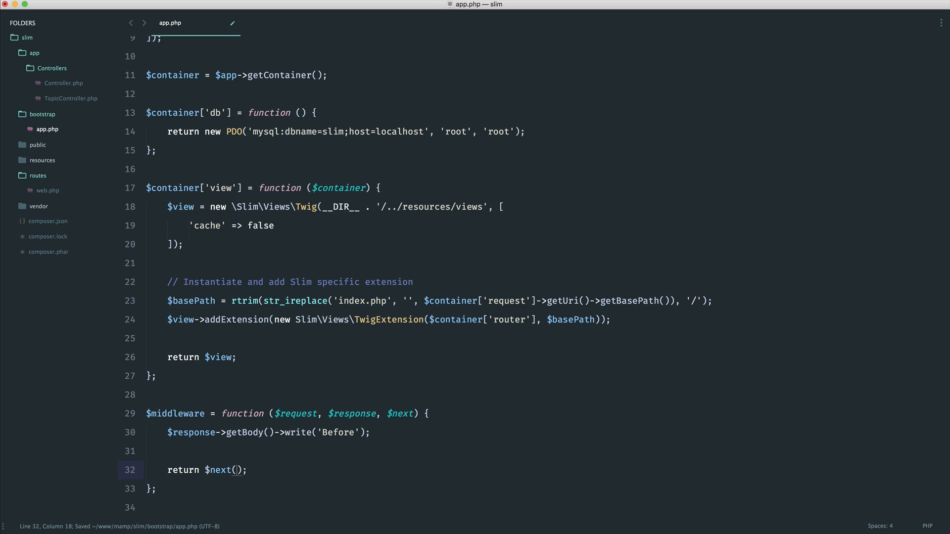
type("$request,")
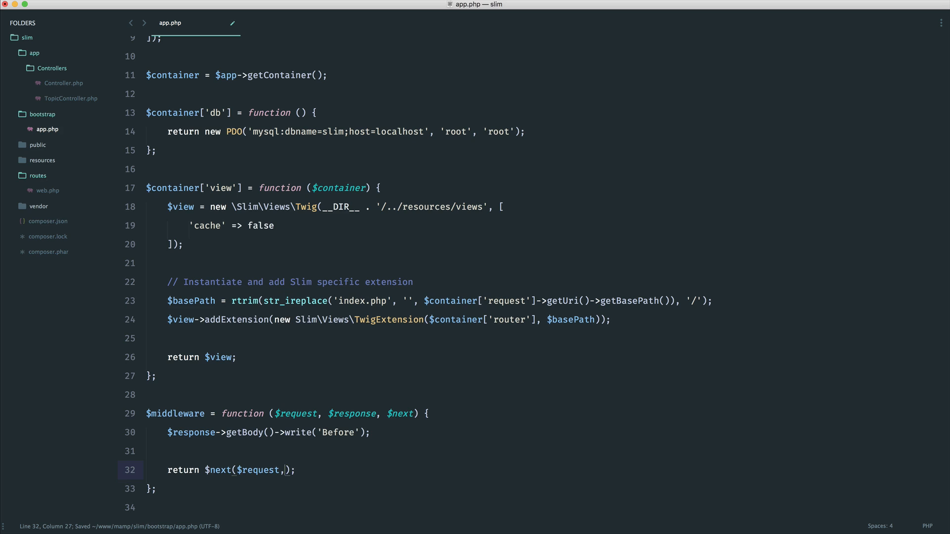
type("$response")
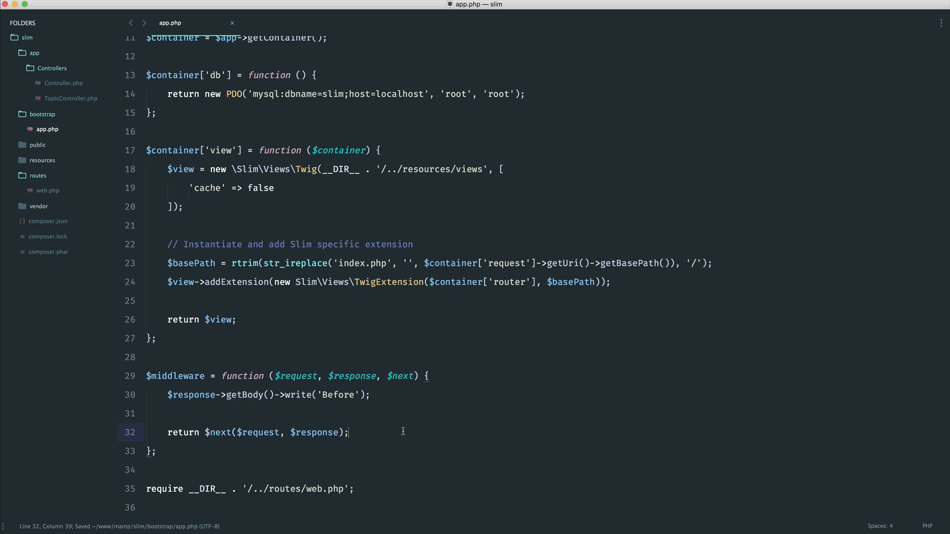
left_click(154, 451)
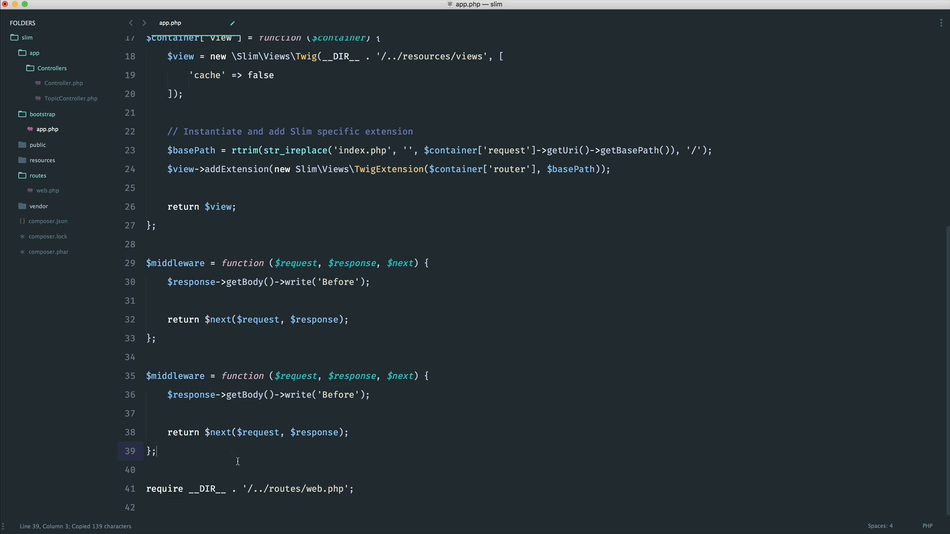
key("cmd+v")
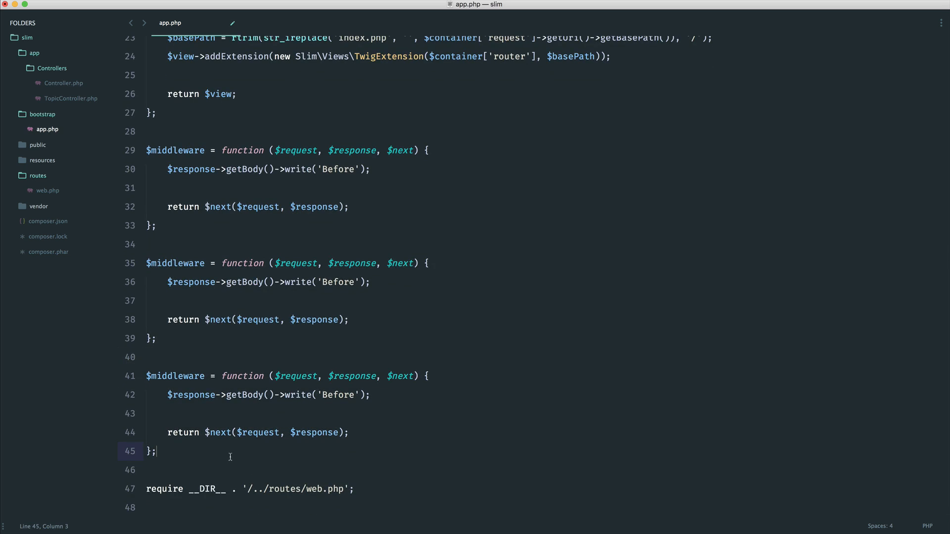
scroll("up", 3)
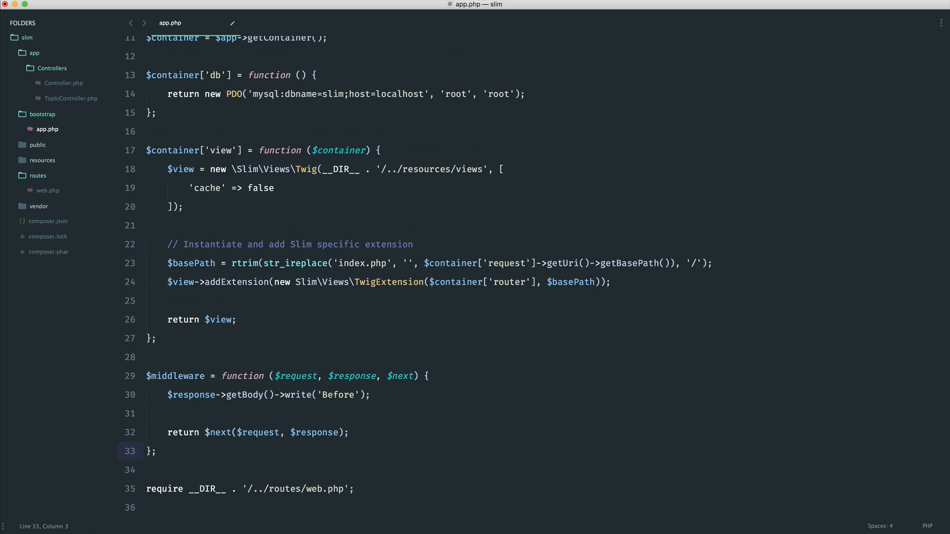
key("cmd+s")
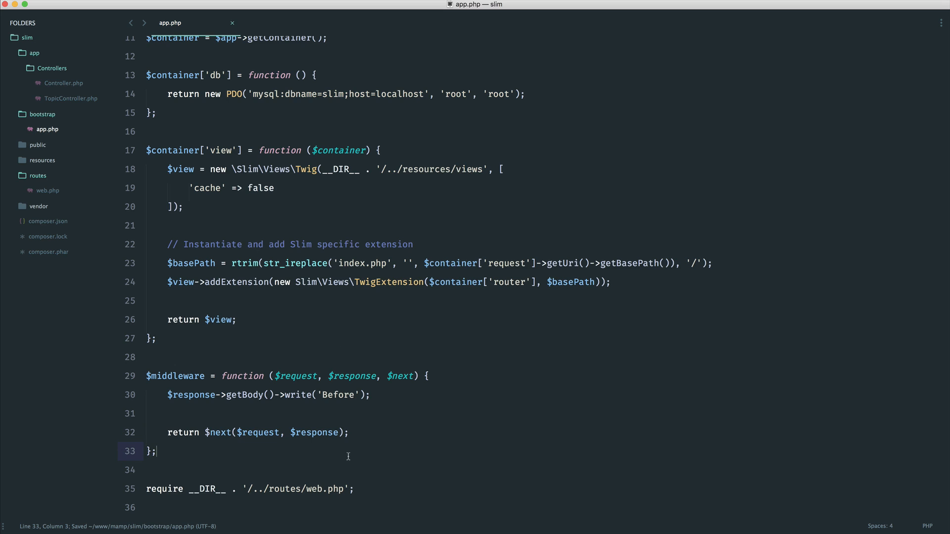
mouse_move(251, 410)
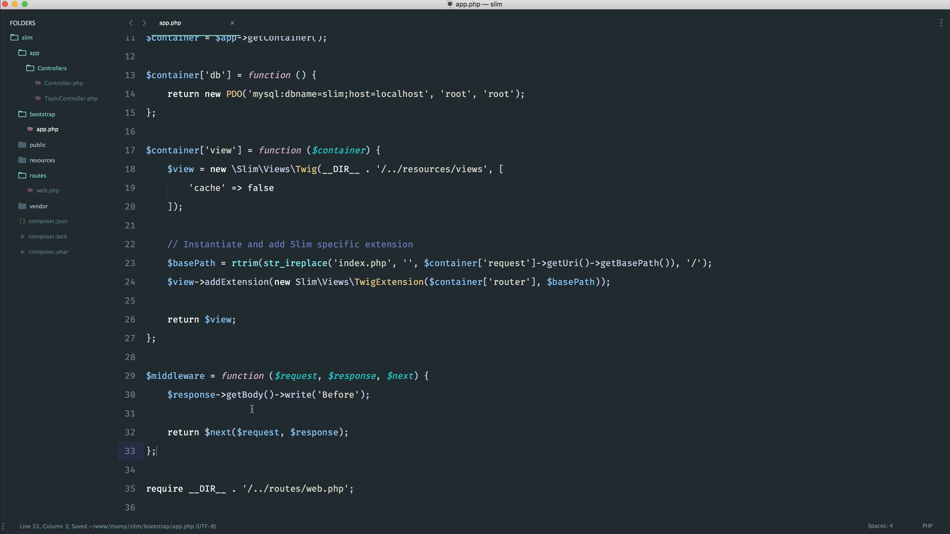
mouse_move(255, 384)
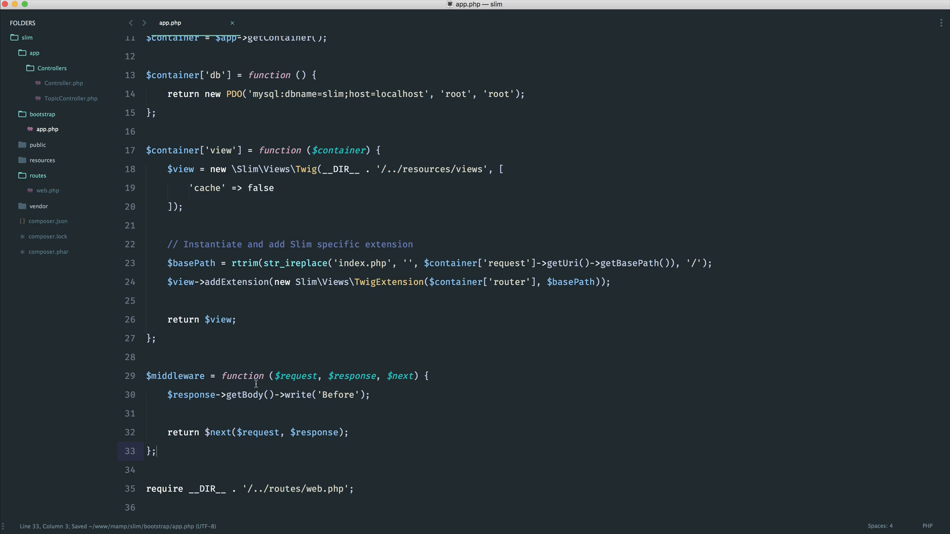
mouse_move(48, 190)
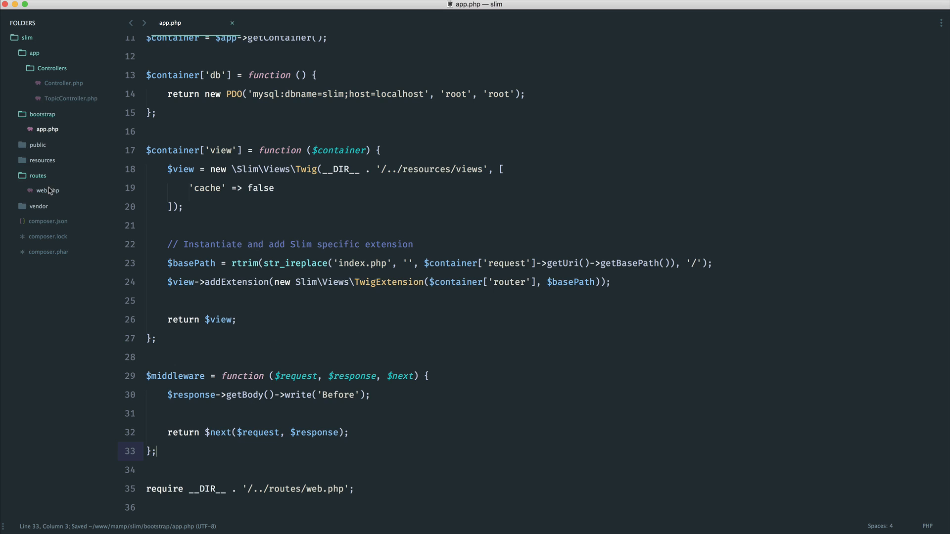
Chain ->add($middleware) onto the /topics route in web.php.
double_click(175, 376)
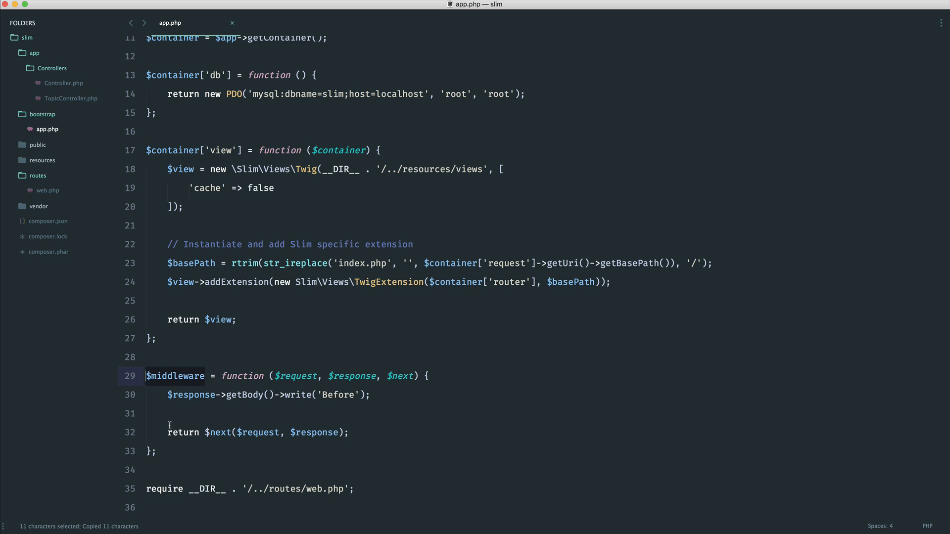
left_click(48, 190)
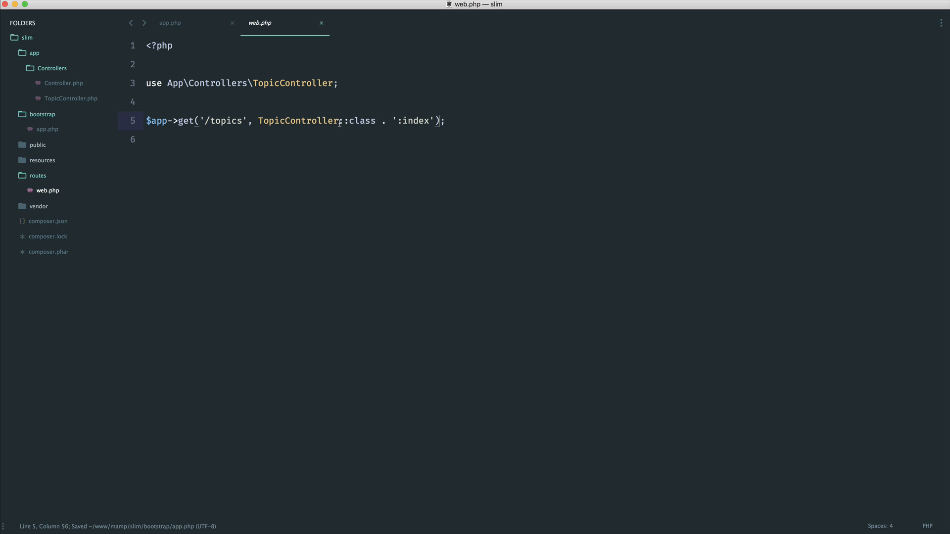
type("->")
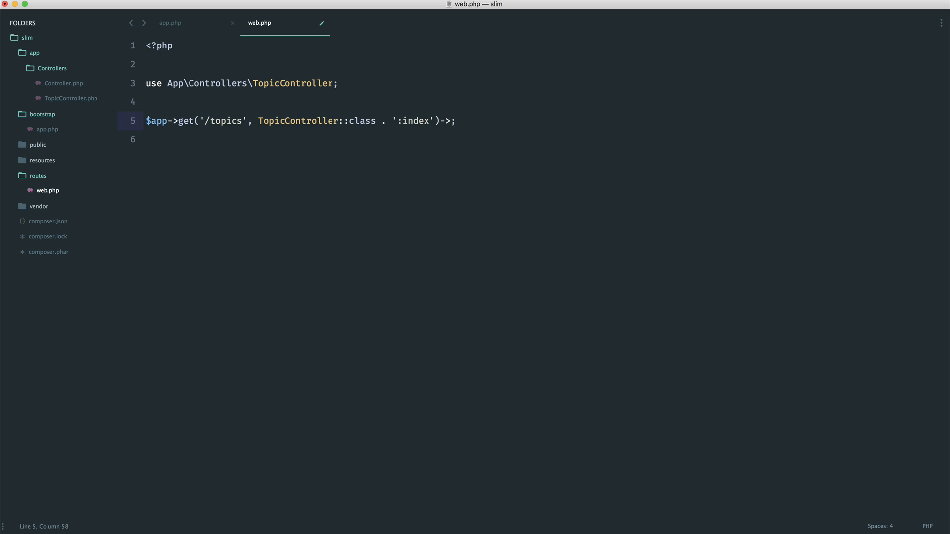
type("add(")
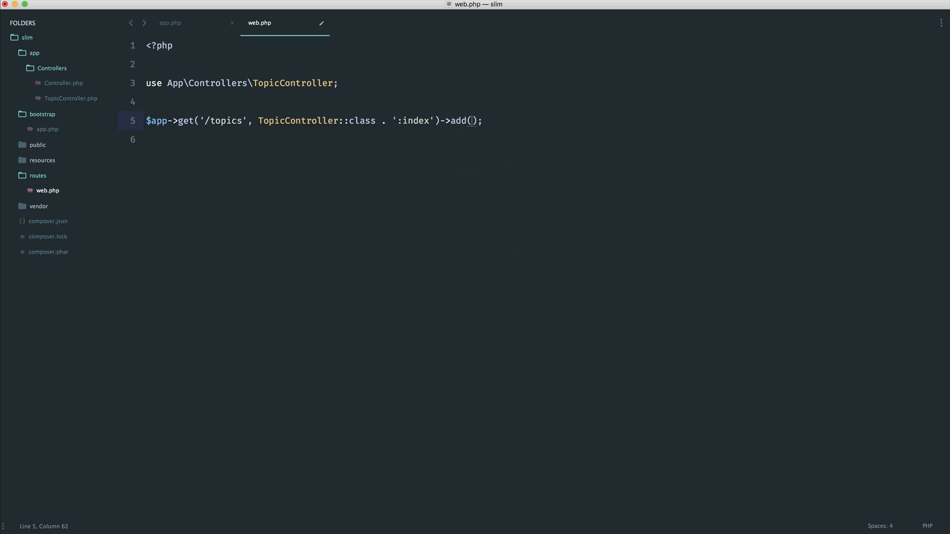
type("$middleware")
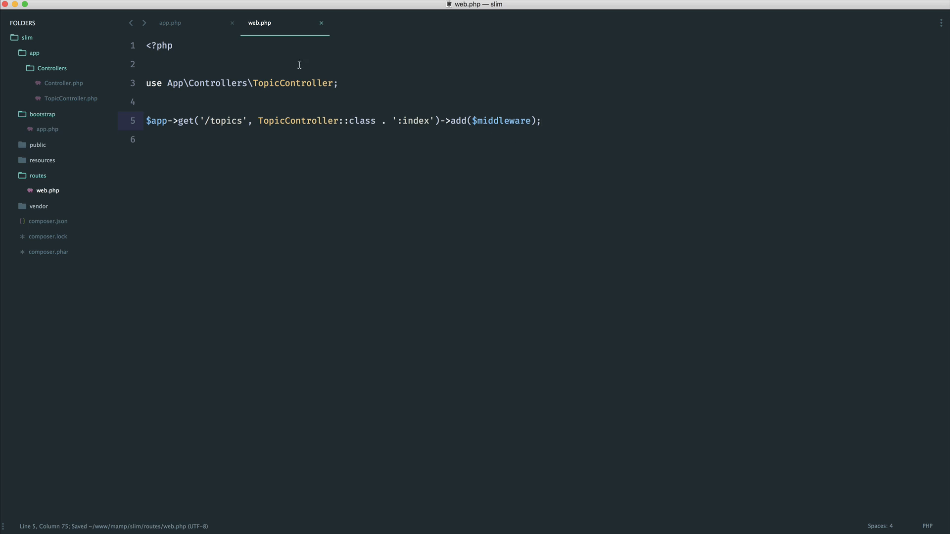
Comment out the half-written middleware line in app.php and finish the closure signature.
left_click(170, 23)
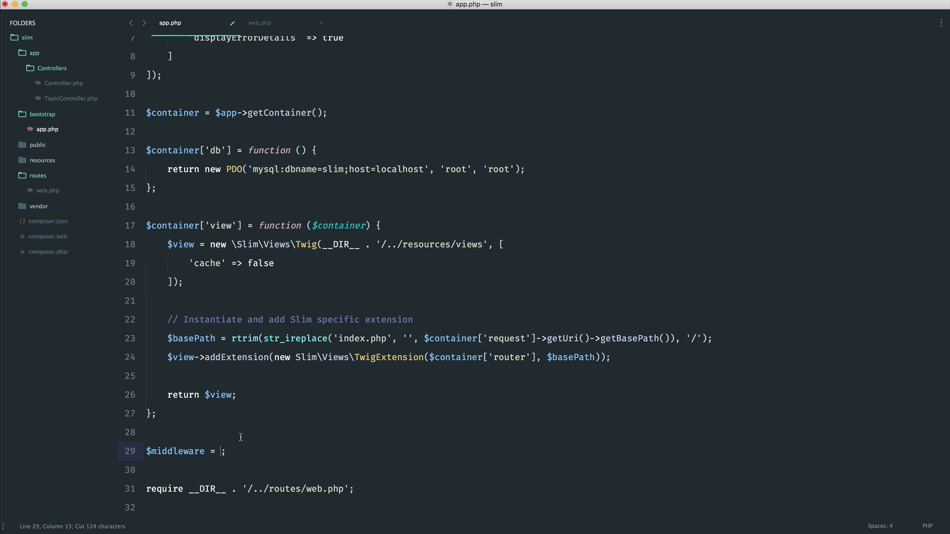
key("cmd+/")
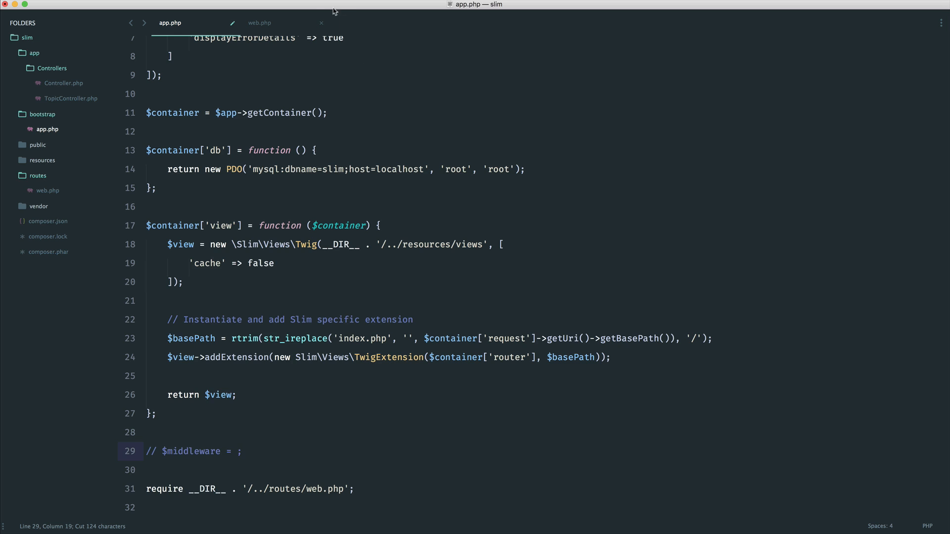
left_click(259, 23)
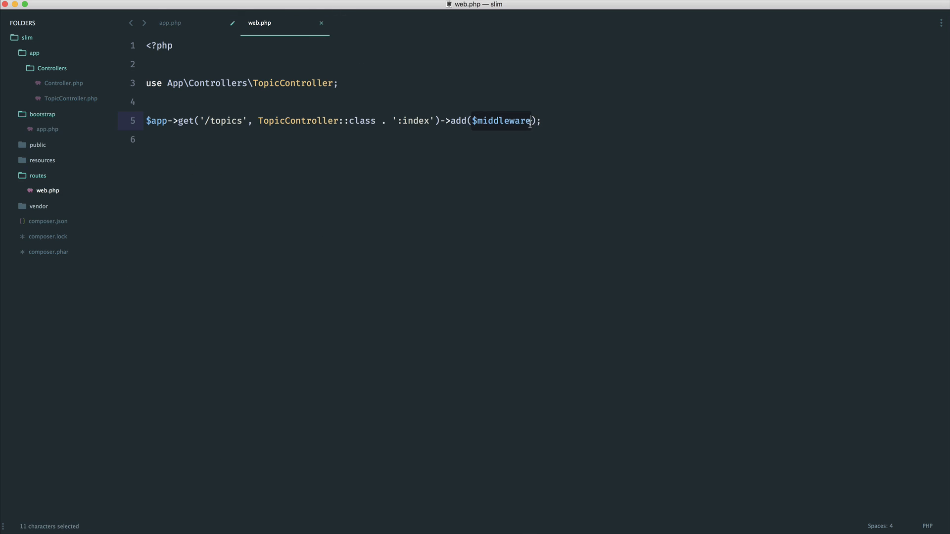
type("function ($request, $response, $next) {")
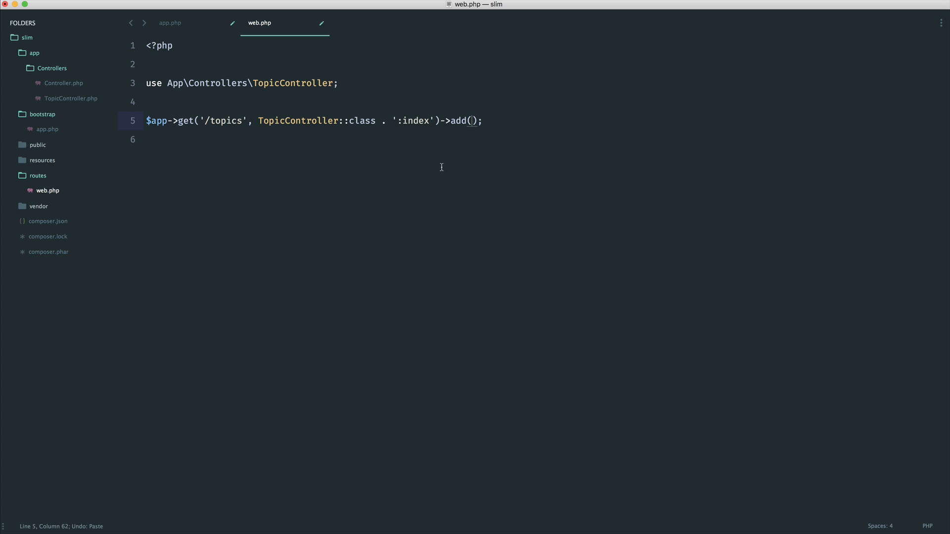
type("$middlemare")
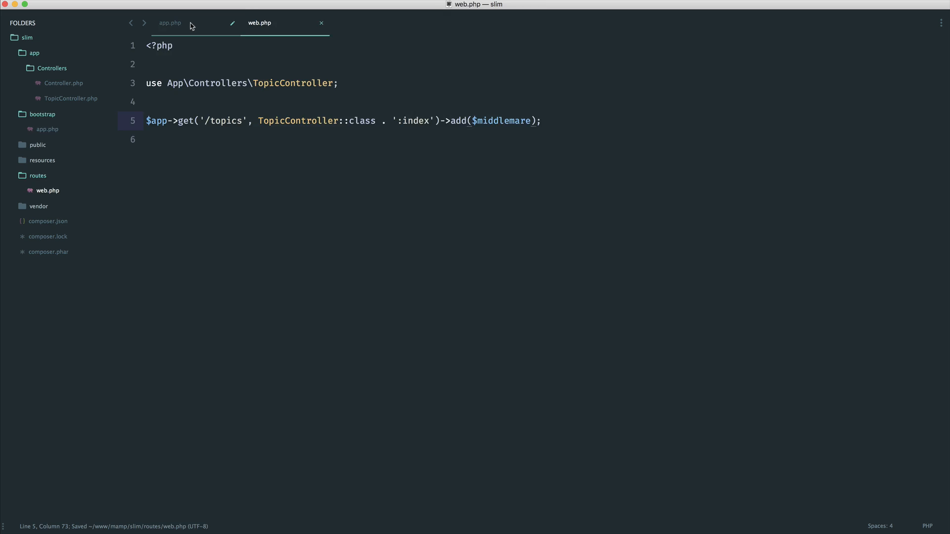
Review the 'Before' middleware function in app.php and the route in web.php.
left_click(171, 23)
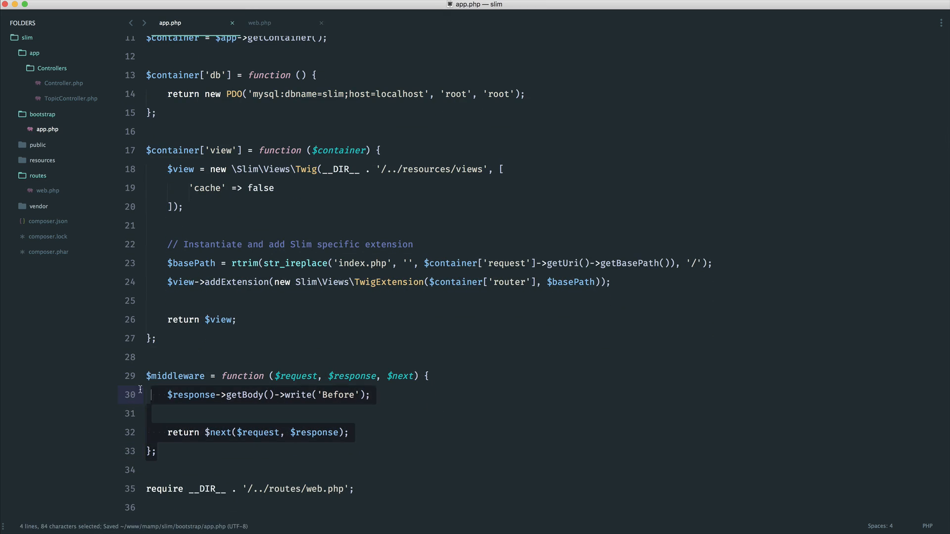
left_click(266, 470)
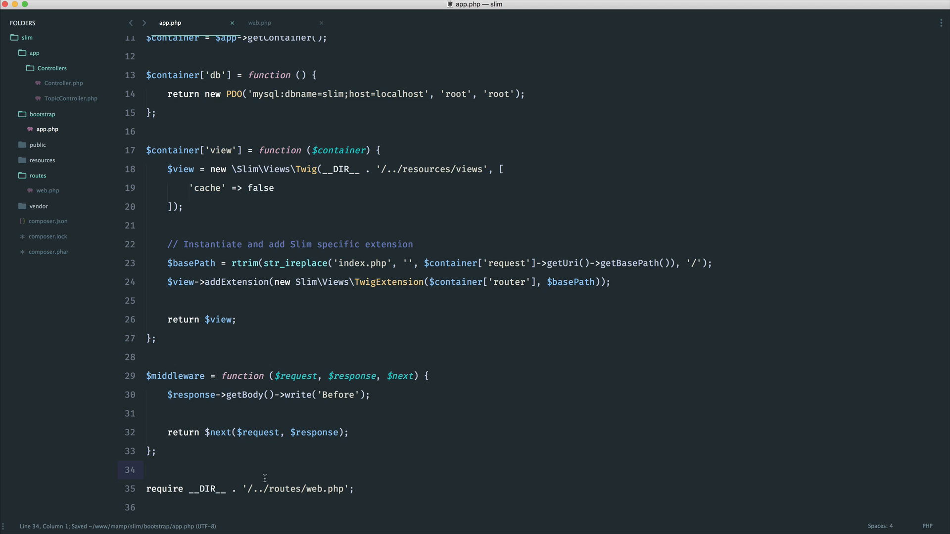
mouse_move(279, 466)
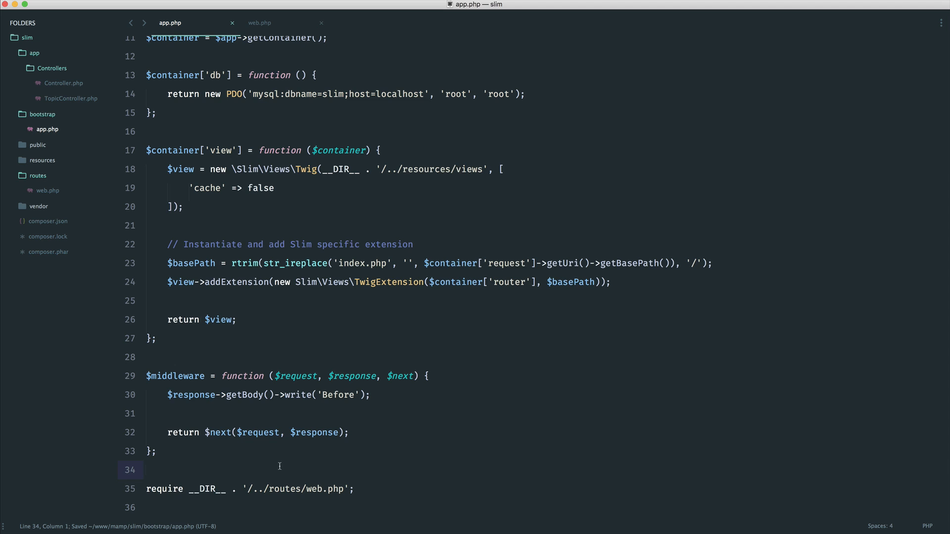
mouse_move(396, 399)
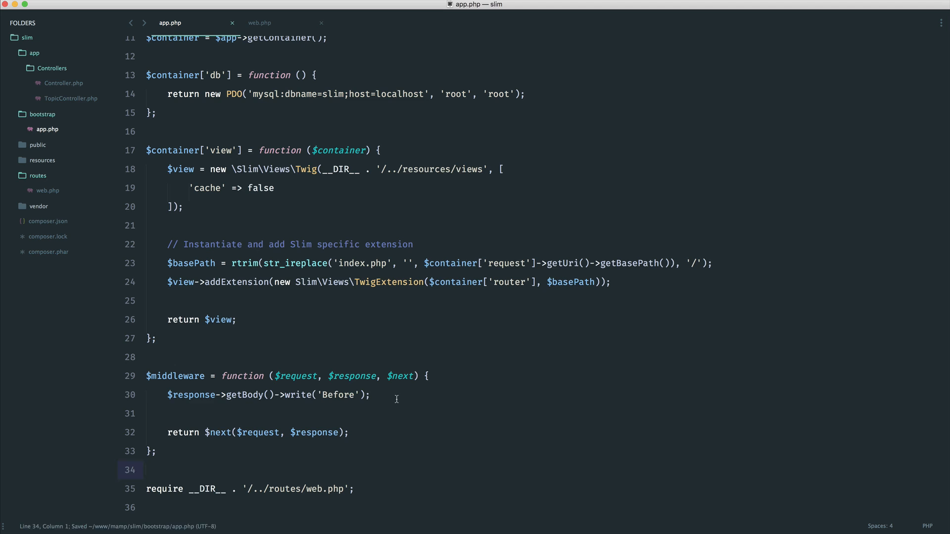
left_click(194, 396)
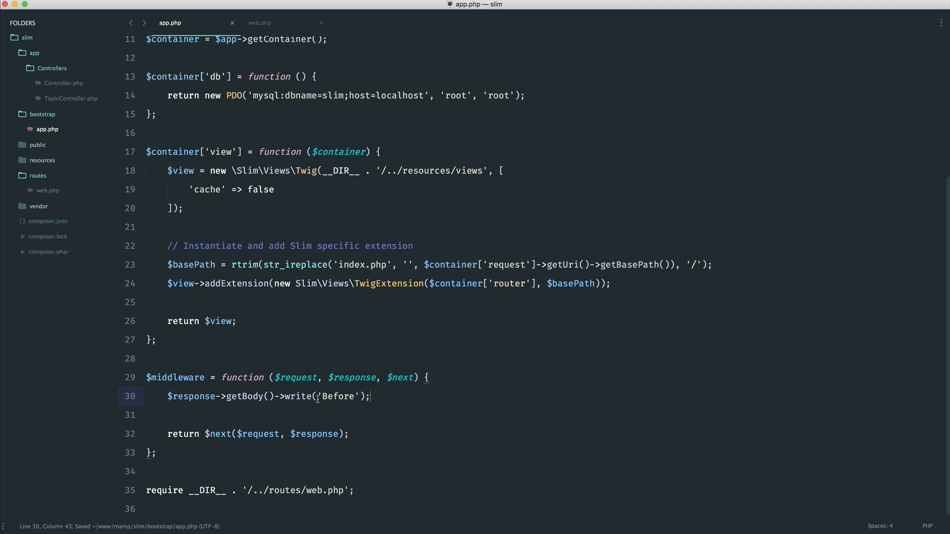
left_click(259, 23)
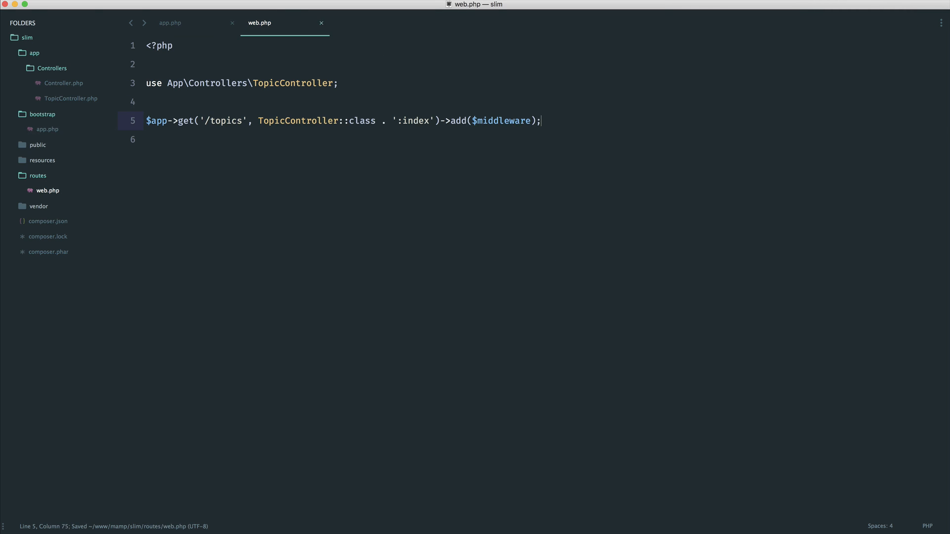
Change the middleware to assign $response = $next($request, $response) instead of returning it.
left_click(170, 23)
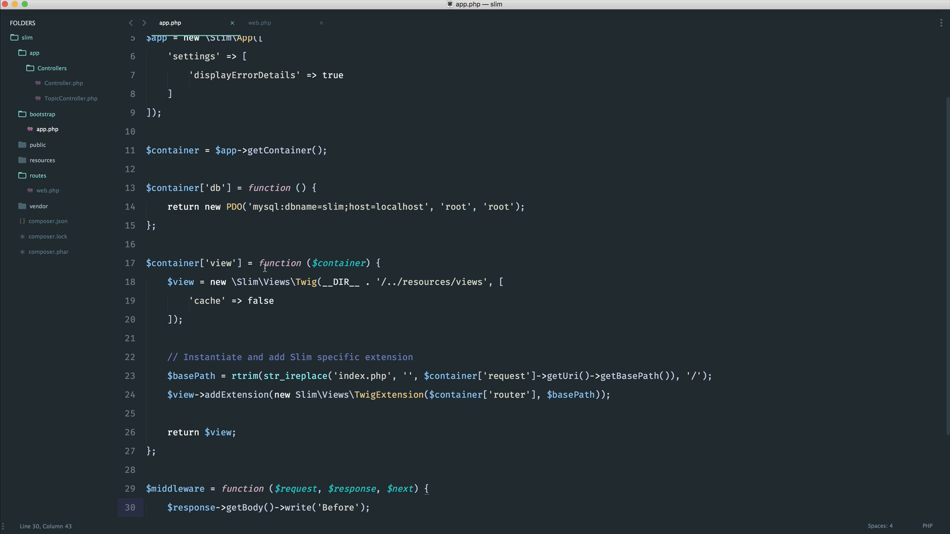
scroll("down", 3)
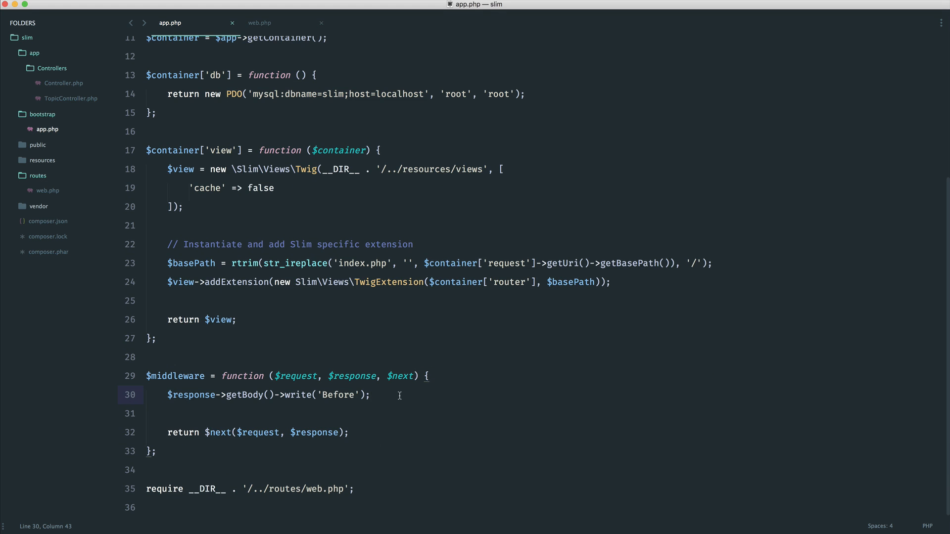
type("$ree")
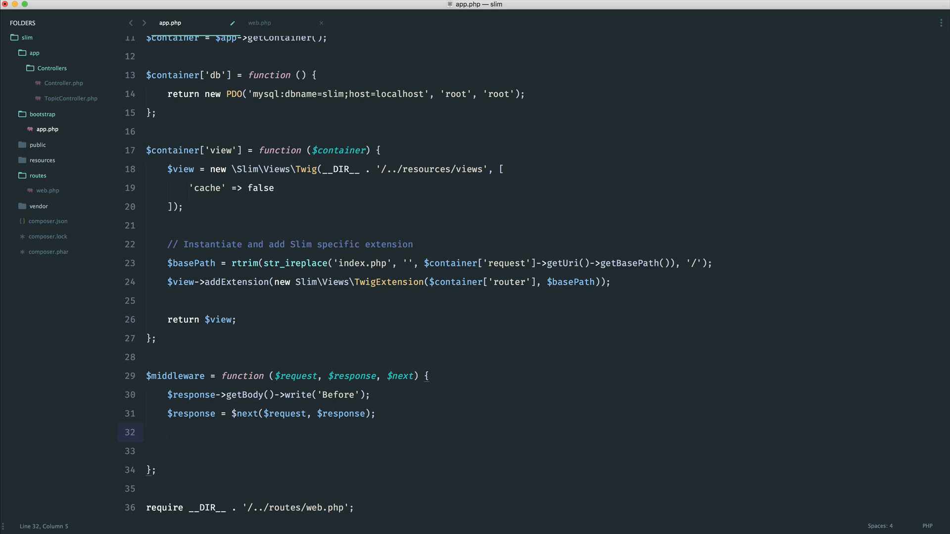
Add $response->getBody()->write('After'); and return $response; to the middleware.
type("$response->")
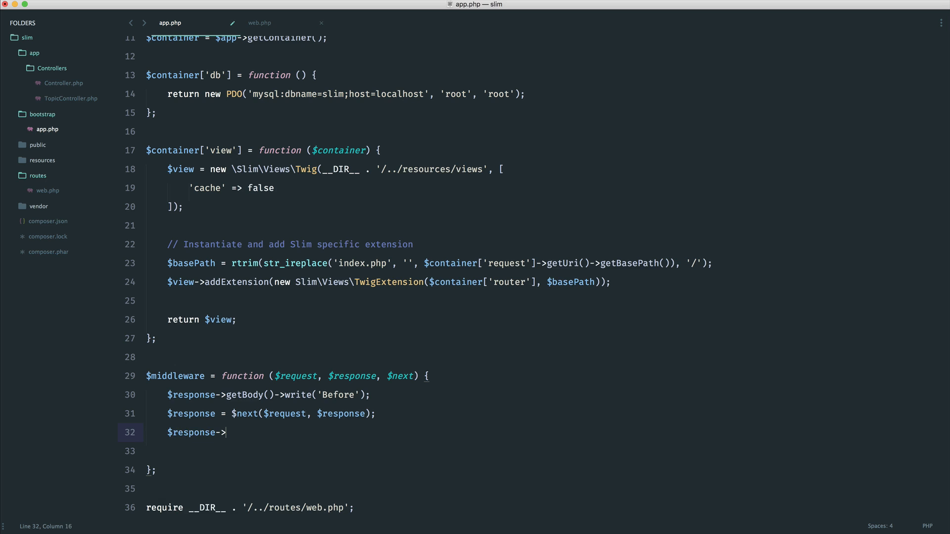
type("getBody()->")
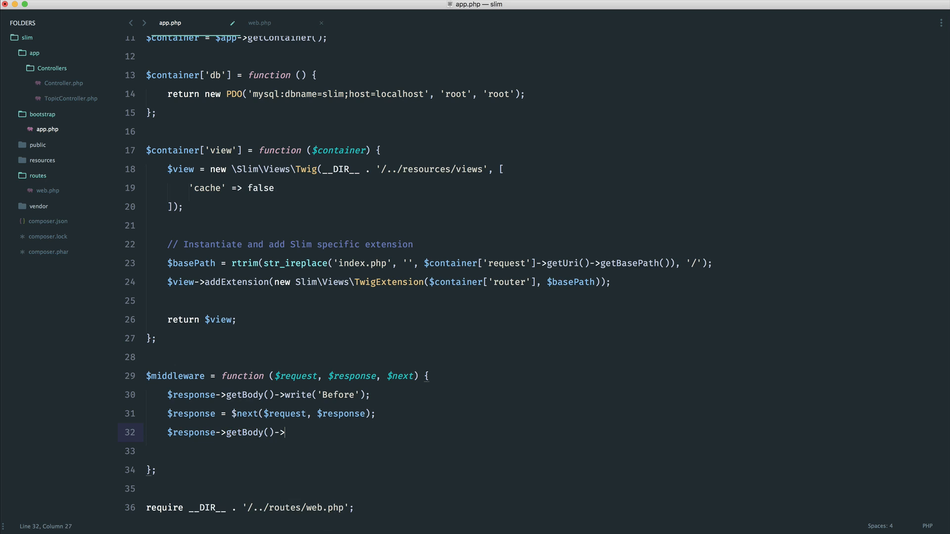
type("write('');")
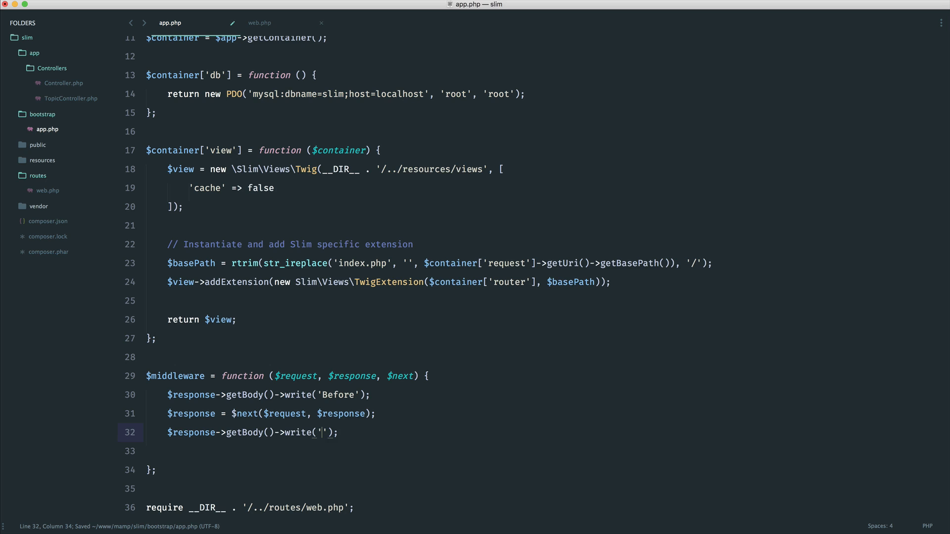
type("Afte")
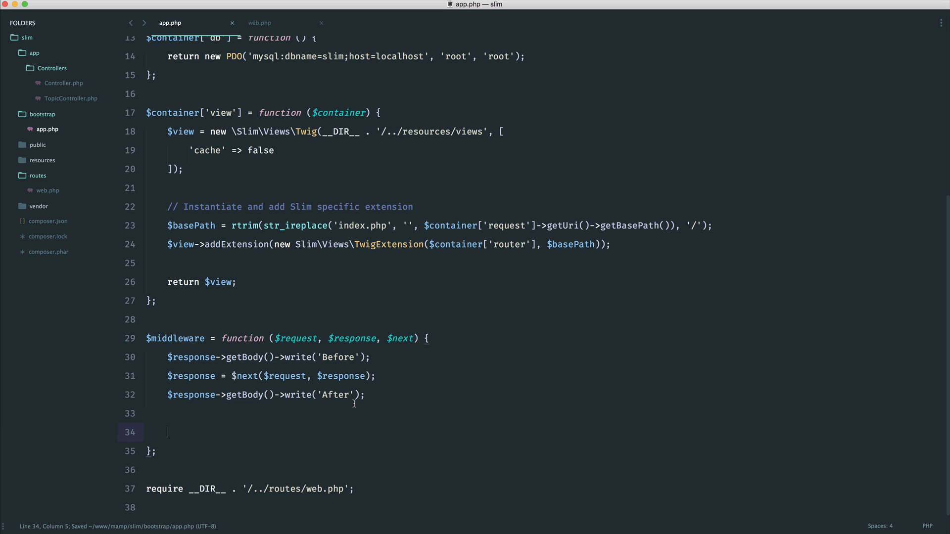
type("return")
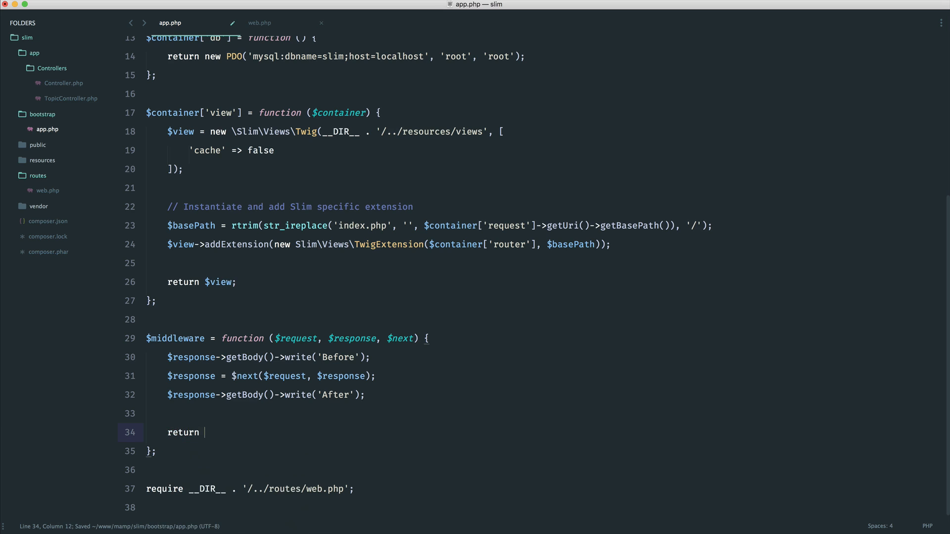
type("$response;")
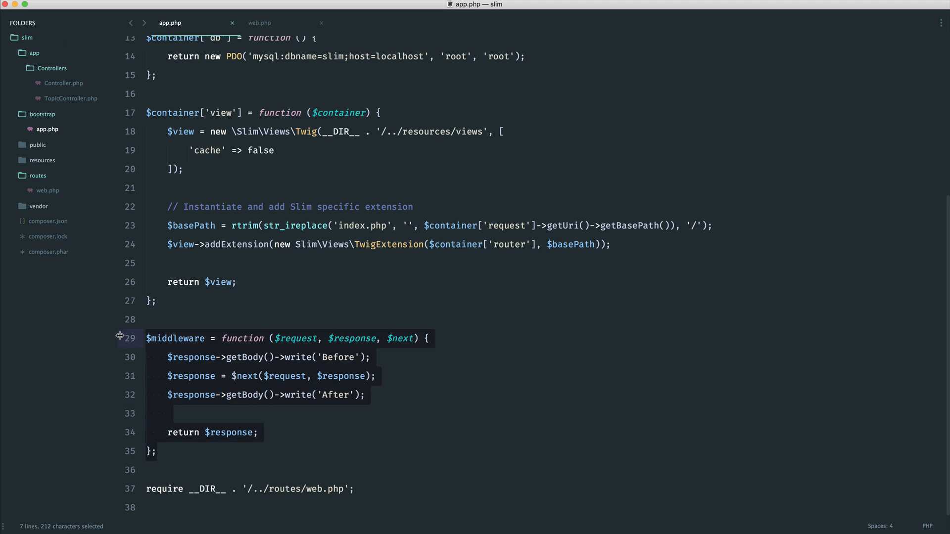
Delete the ->add($middleware) call from the /topics route in web.php.
left_click(260, 23)
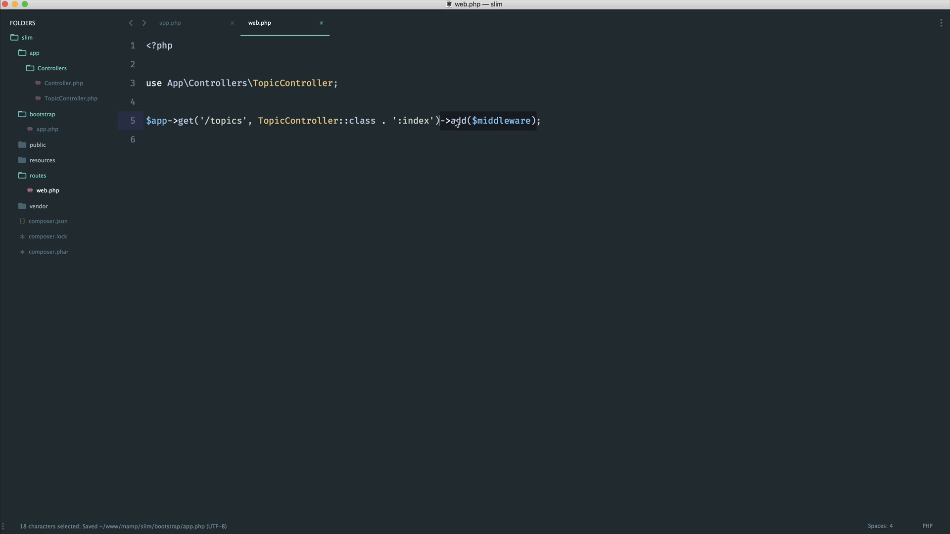
key("Backspace")
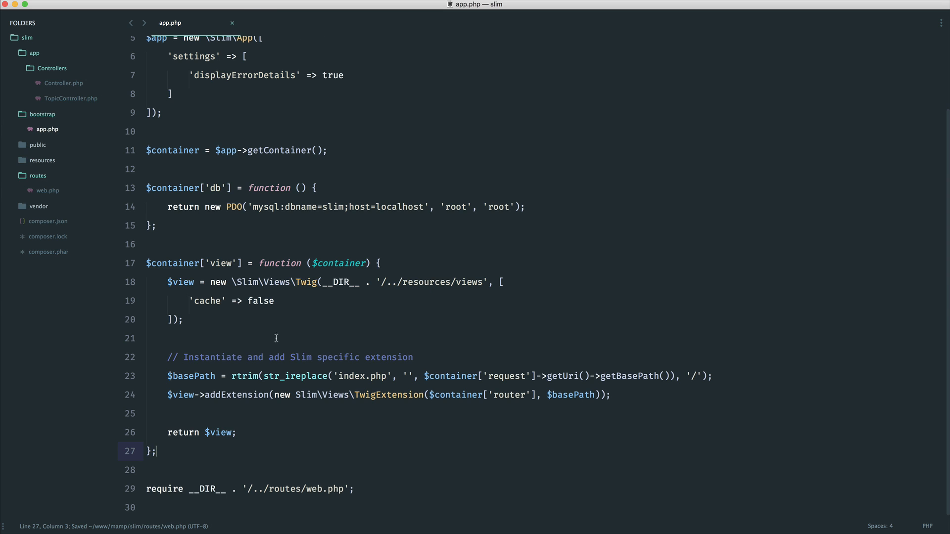
Expand vendor > slim > slim in the sidebar to reach Slim's source folder.
left_click(39, 206)
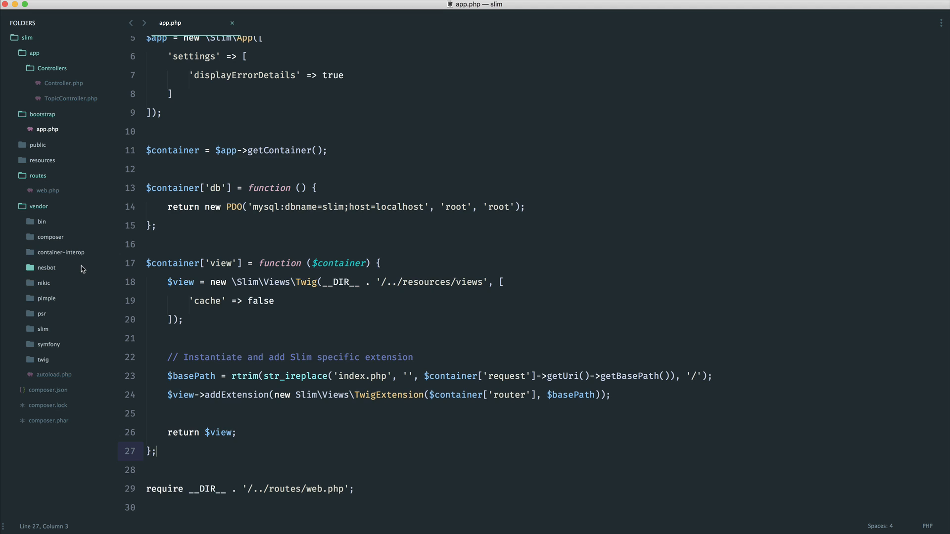
left_click(42, 329)
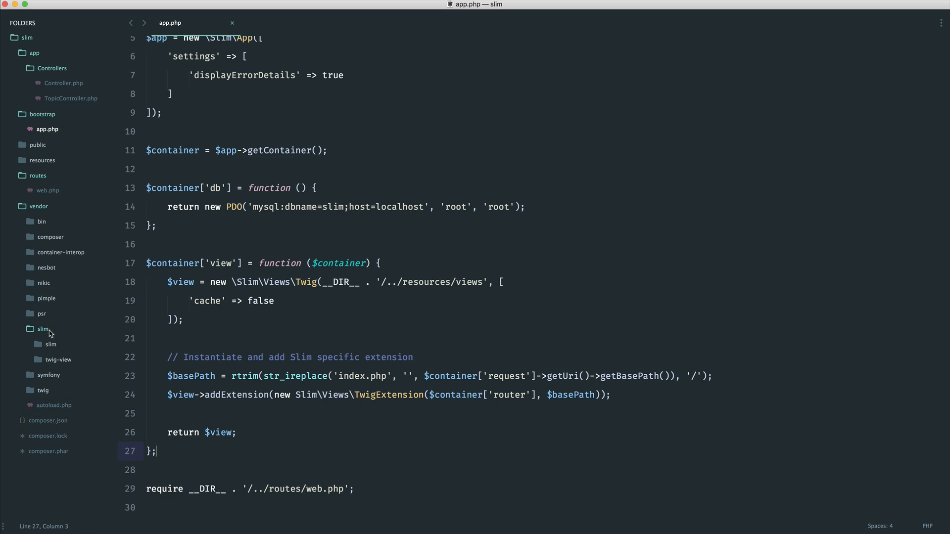
left_click(71, 313)
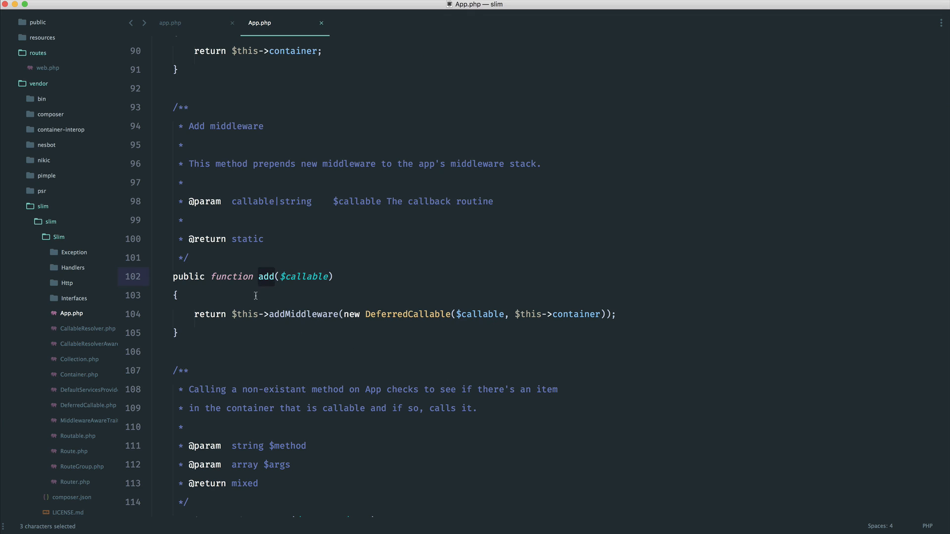
mouse_move(325, 315)
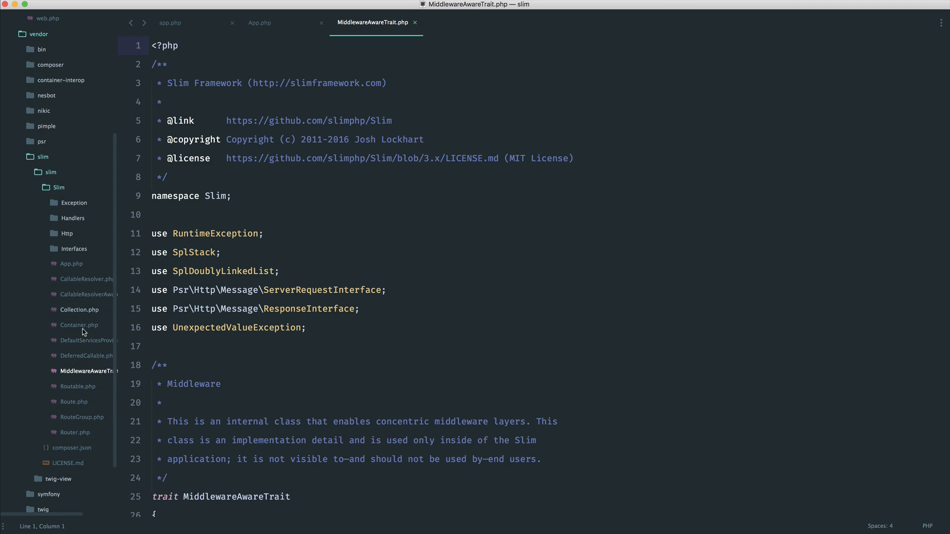
mouse_move(69, 233)
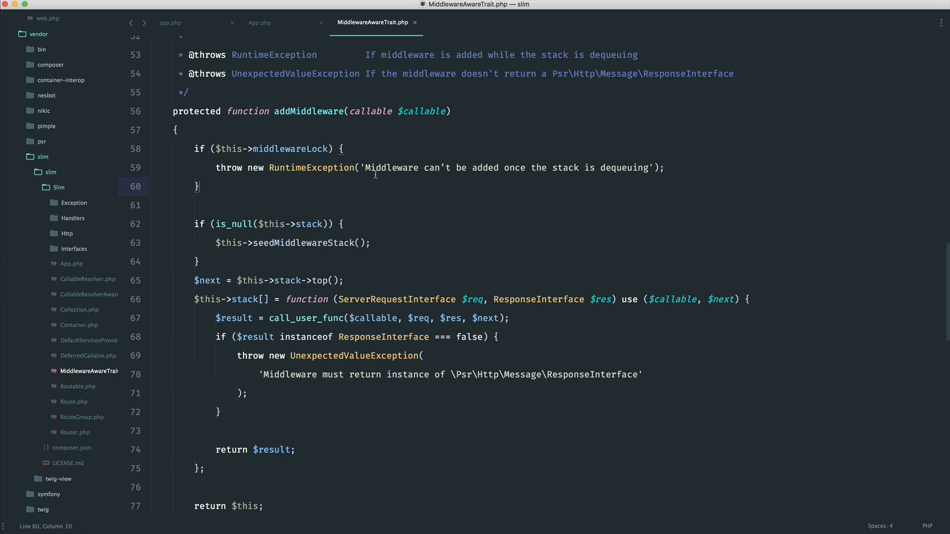
mouse_move(227, 227)
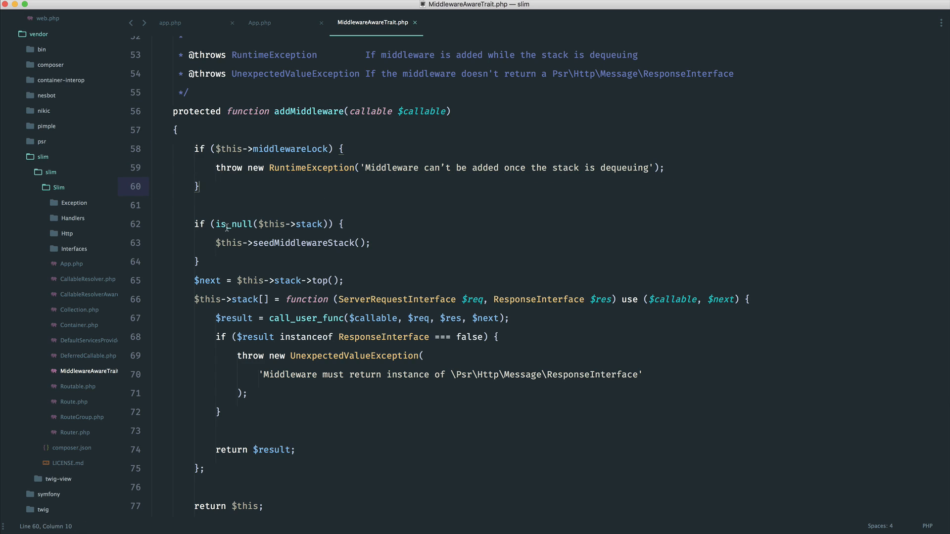
scroll("down", 3)
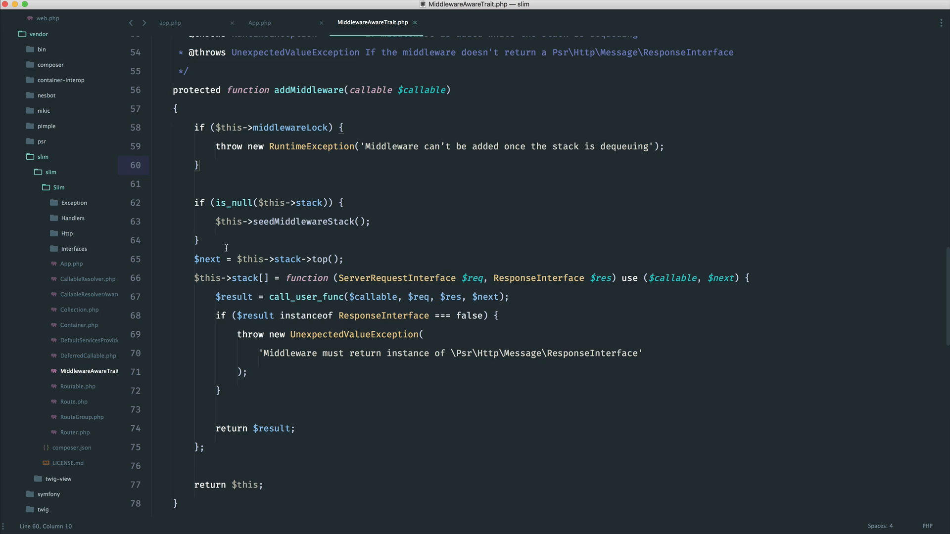
scroll("down", 3)
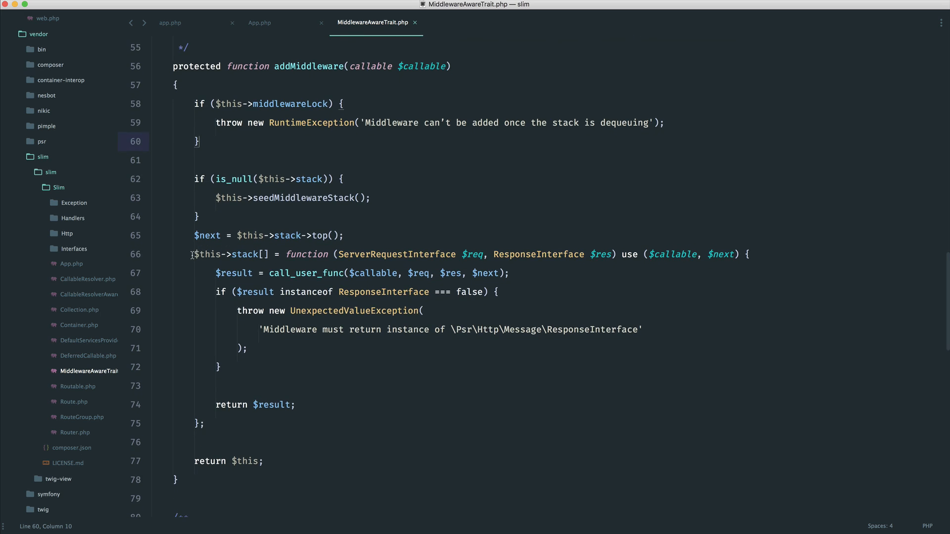
left_click(193, 254)
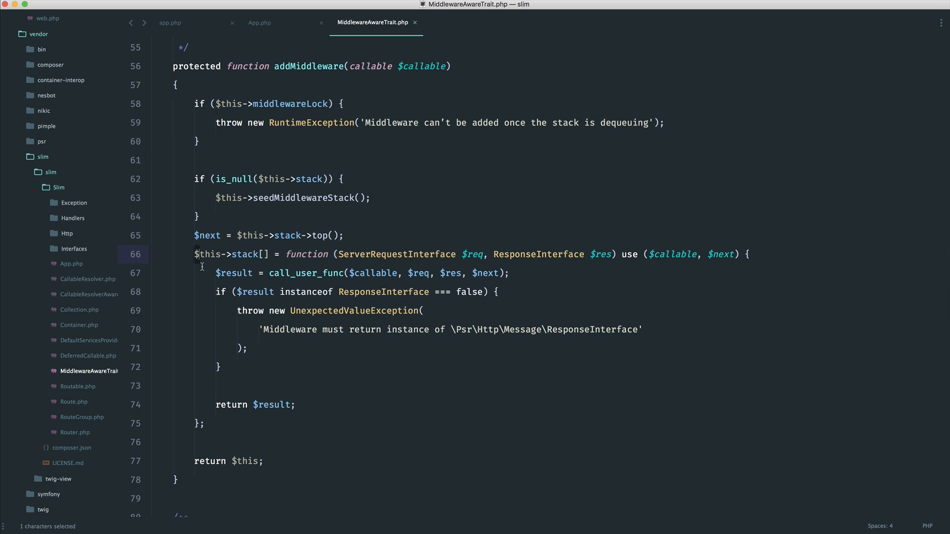
left_click(215, 260)
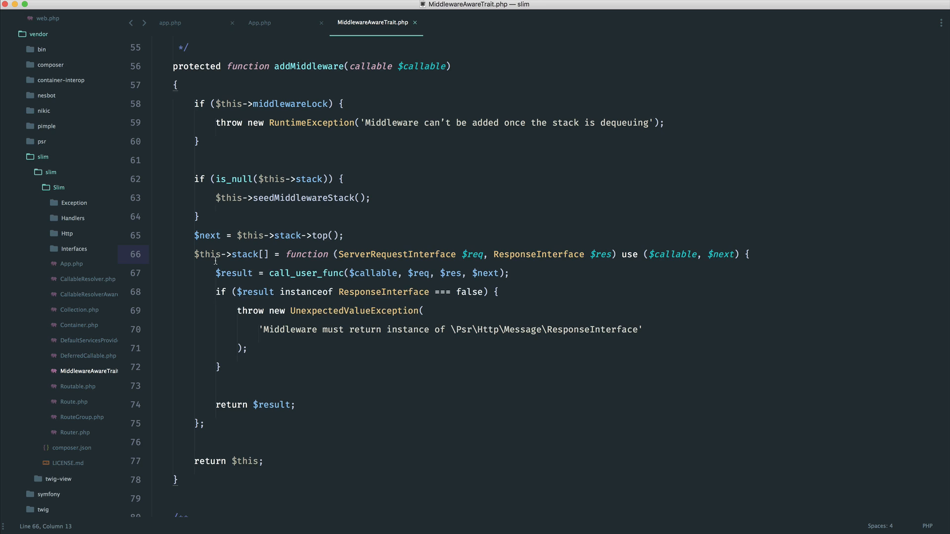
mouse_move(276, 348)
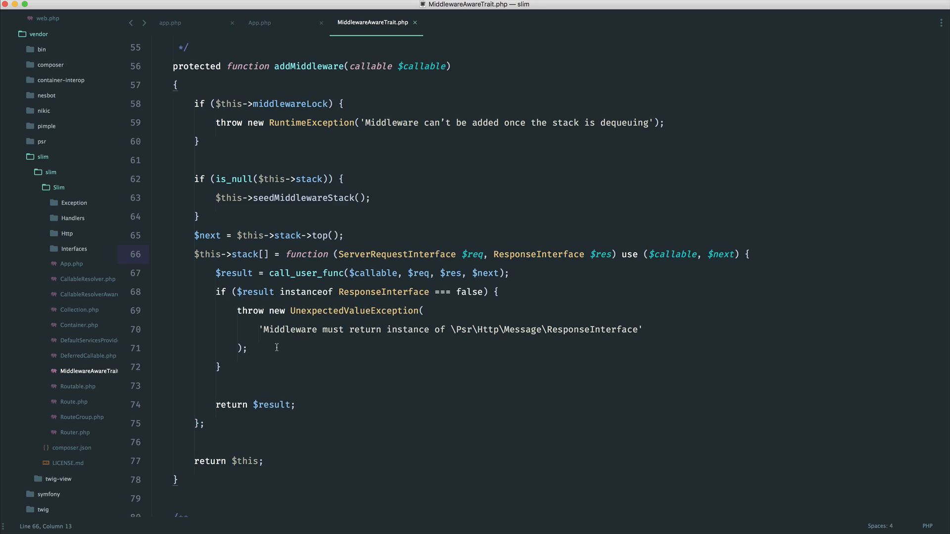
left_click(344, 458)
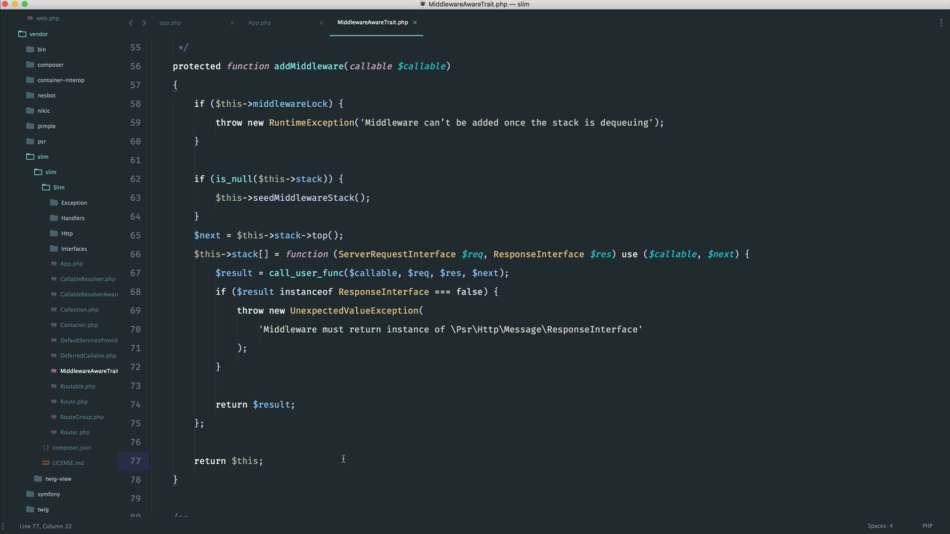
mouse_move(188, 23)
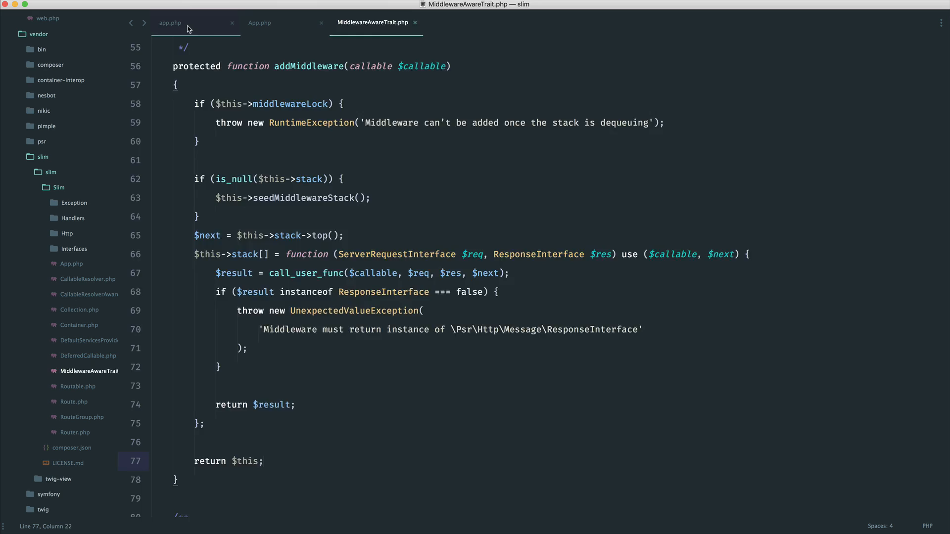
Remove ->add from the web.php route, save, and return to MiddlewareAwareTrait.php.
left_click(169, 22)
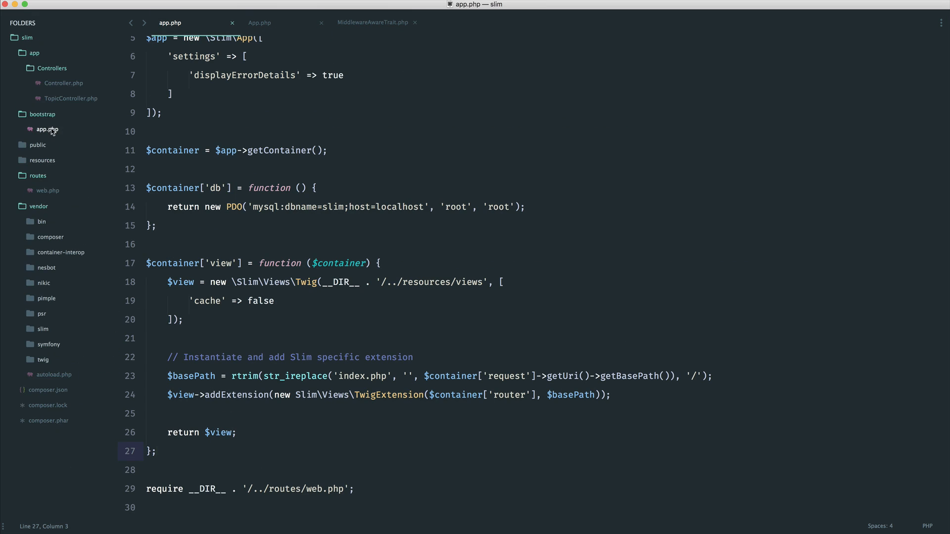
left_click(47, 190)
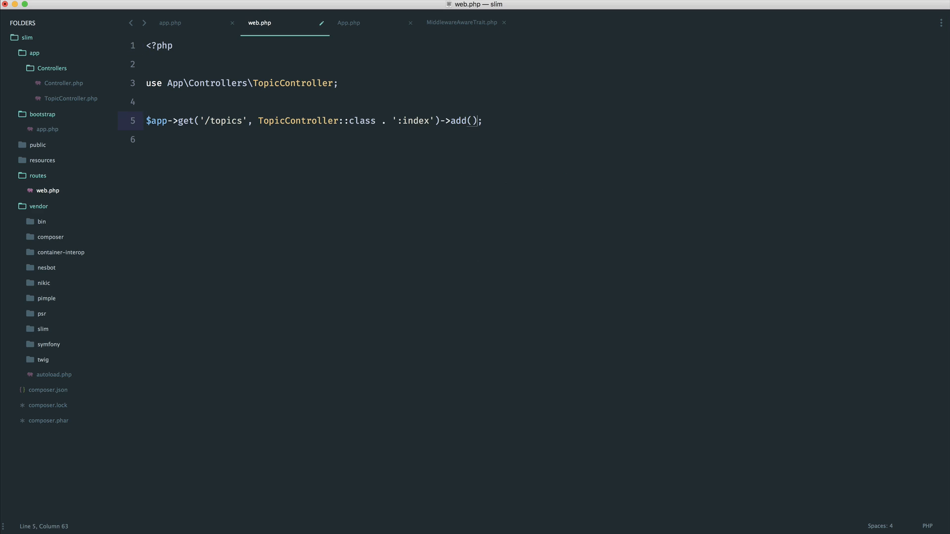
type("->add")
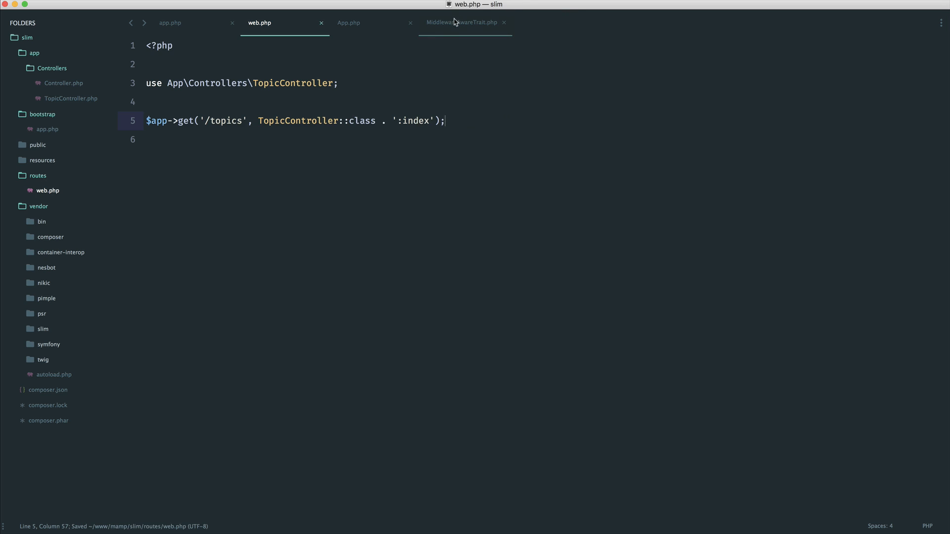
left_click(464, 23)
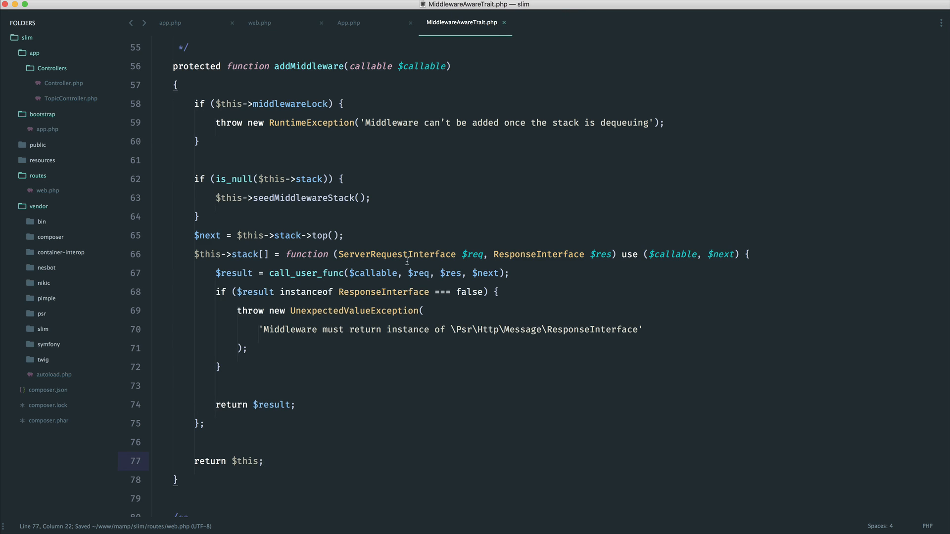
mouse_move(236, 14)
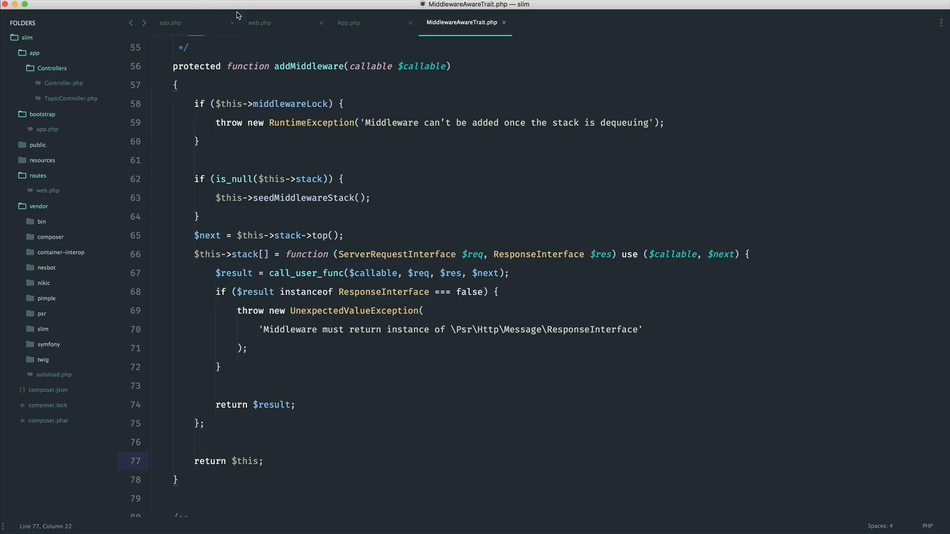
Step through 'middleware' matches in Slim's App.php to reach the process method.
left_click(349, 23)
type("middleware")
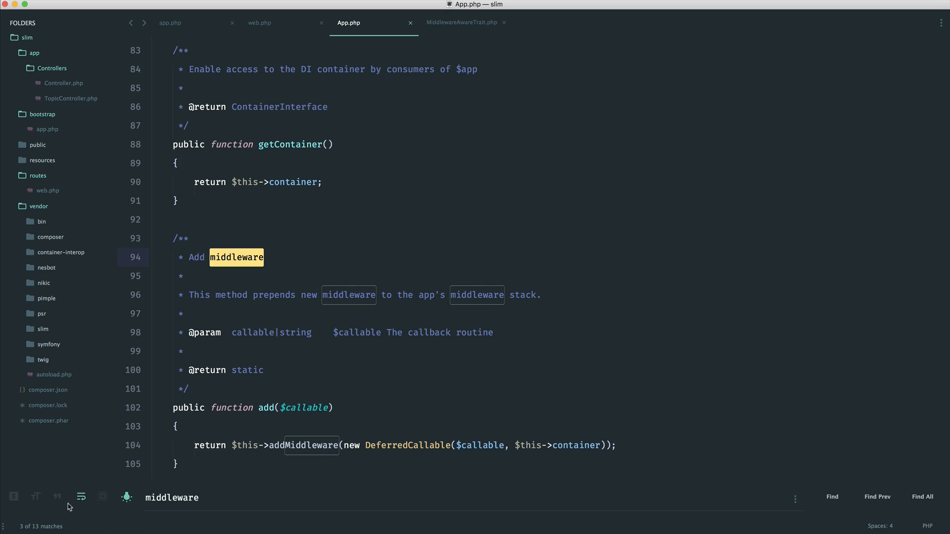
mouse_move(784, 492)
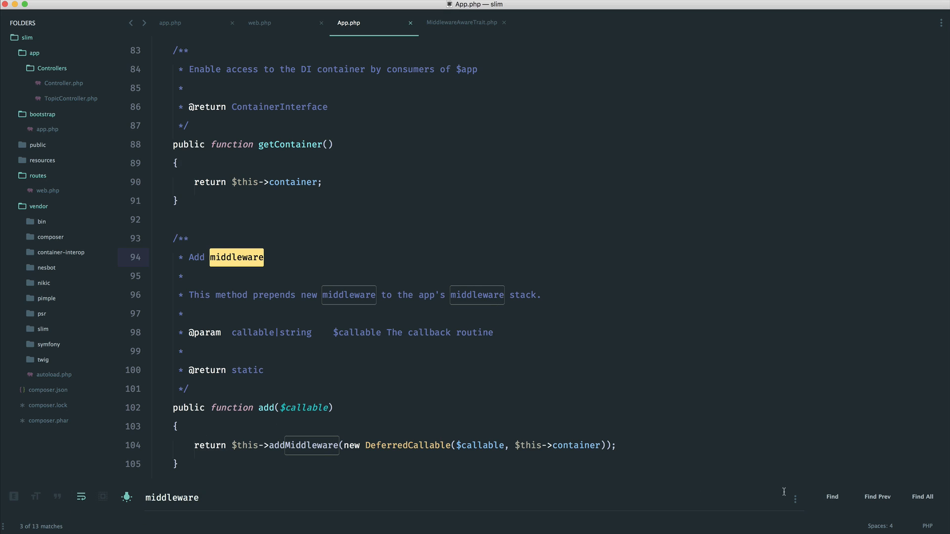
left_click(831, 497)
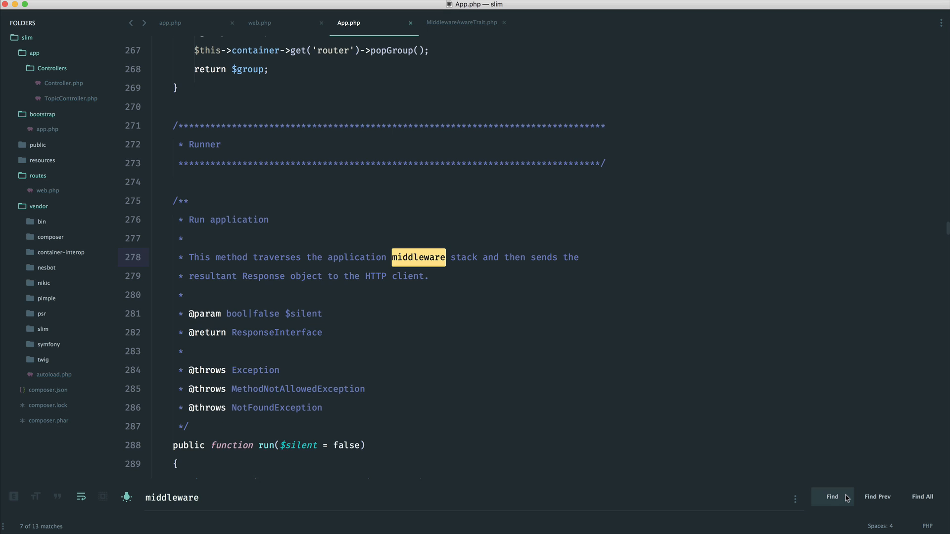
left_click(831, 497)
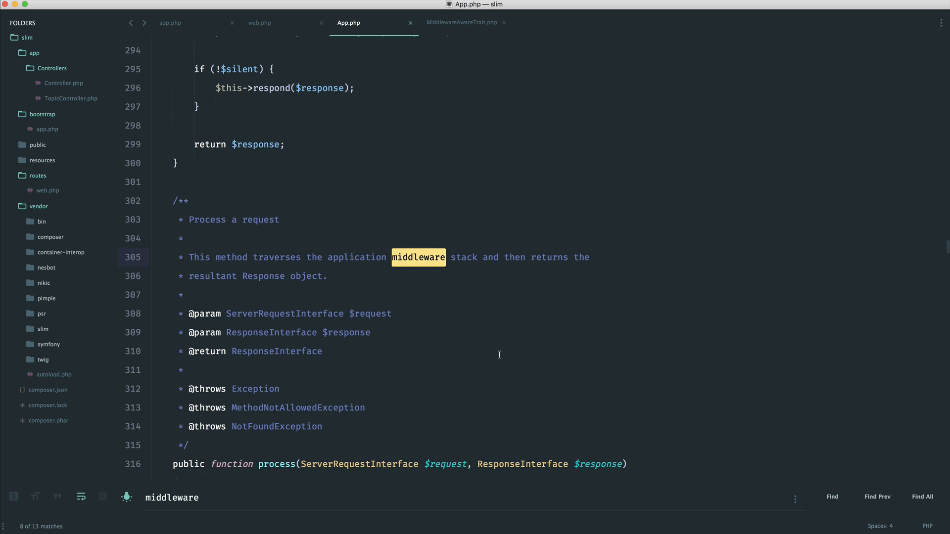
scroll("up", 3)
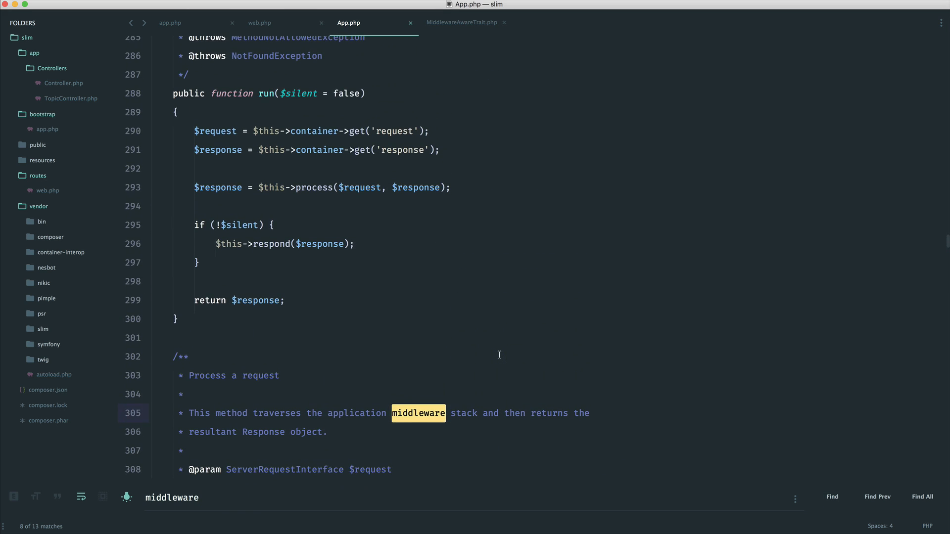
Inspect run calling process and process calling callMiddlewareStack in the try block.
scroll("down", 3)
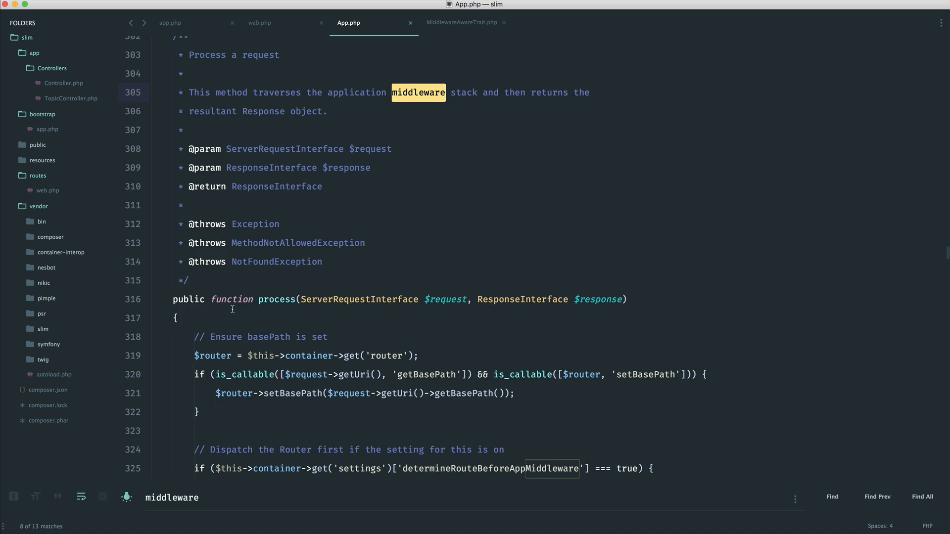
scroll("up", 3)
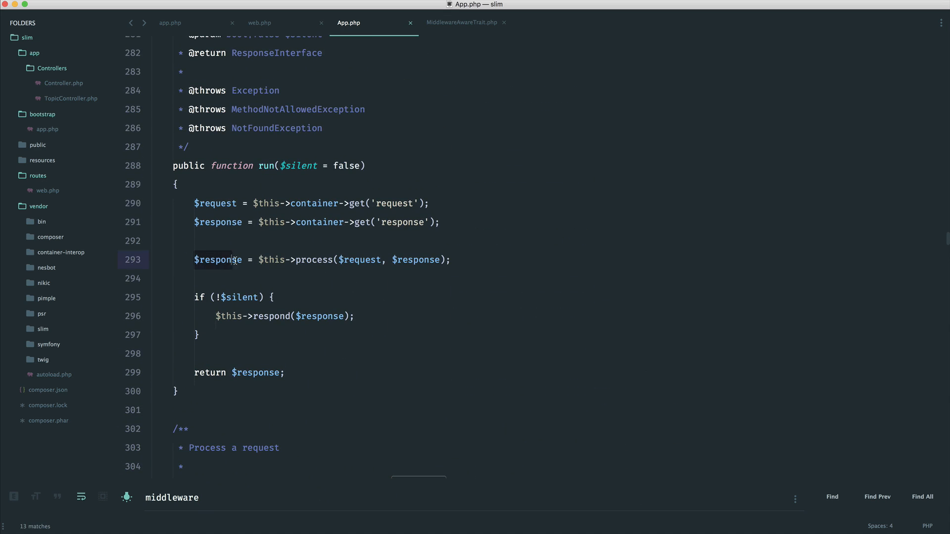
left_click(311, 317)
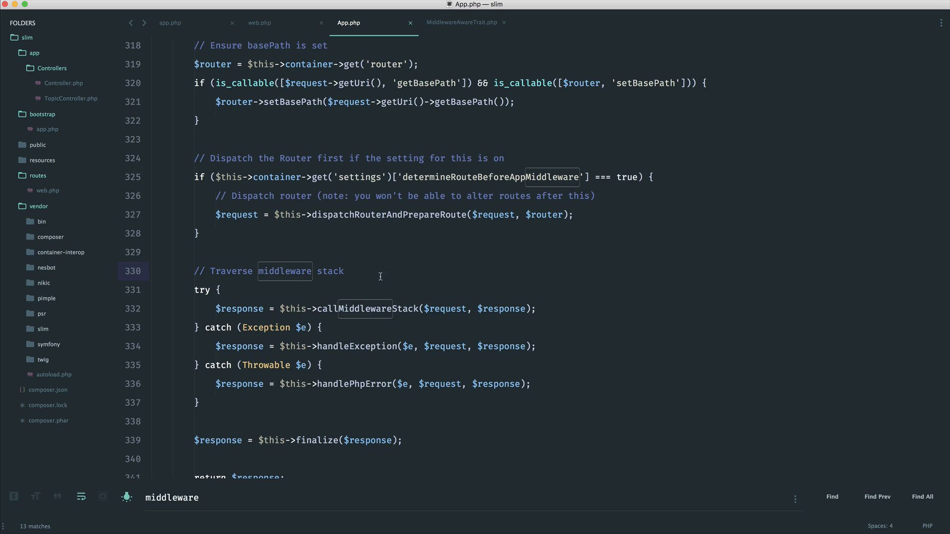
scroll("down", 3)
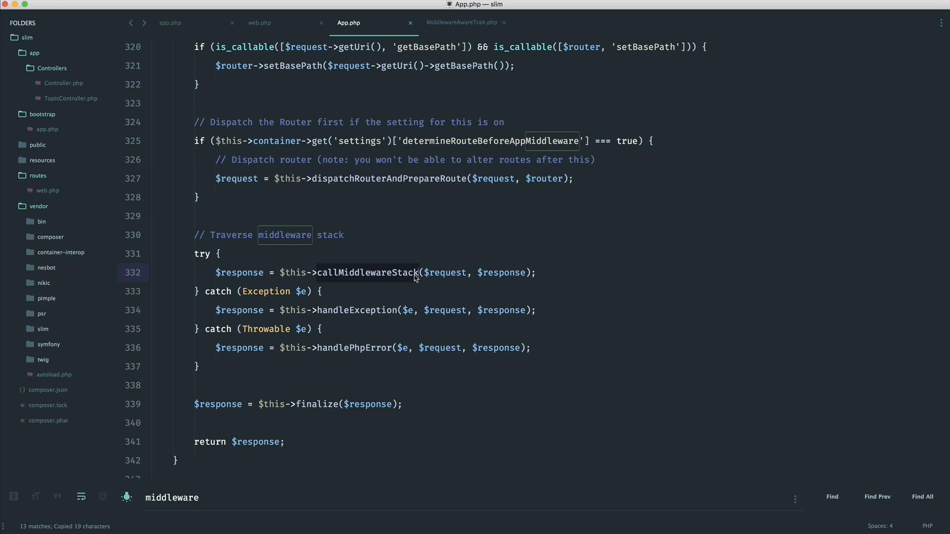
mouse_move(423, 277)
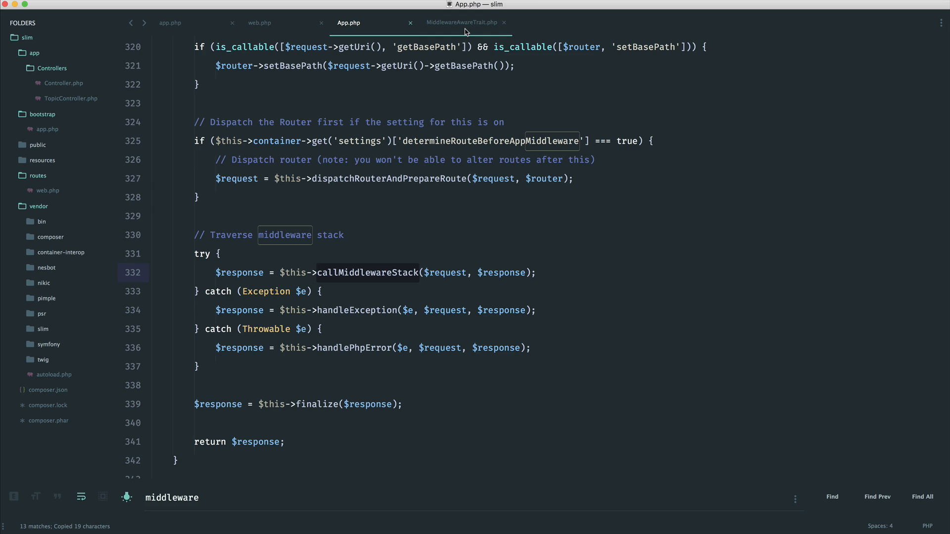
Read the callMiddlewareStack definition in MiddlewareAwareTrait.php, then return to the $middleware closure in app.php.
left_click(463, 22)
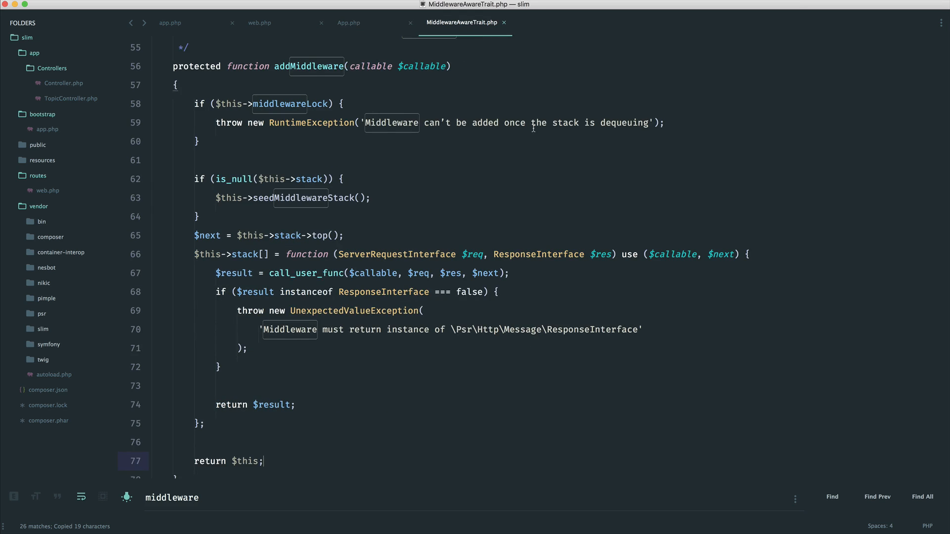
scroll("down", 3)
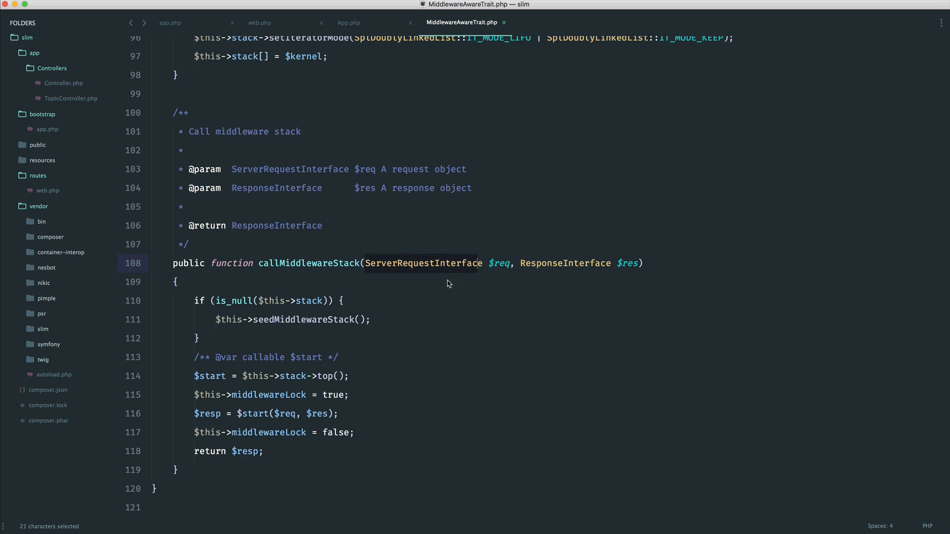
left_click(374, 376)
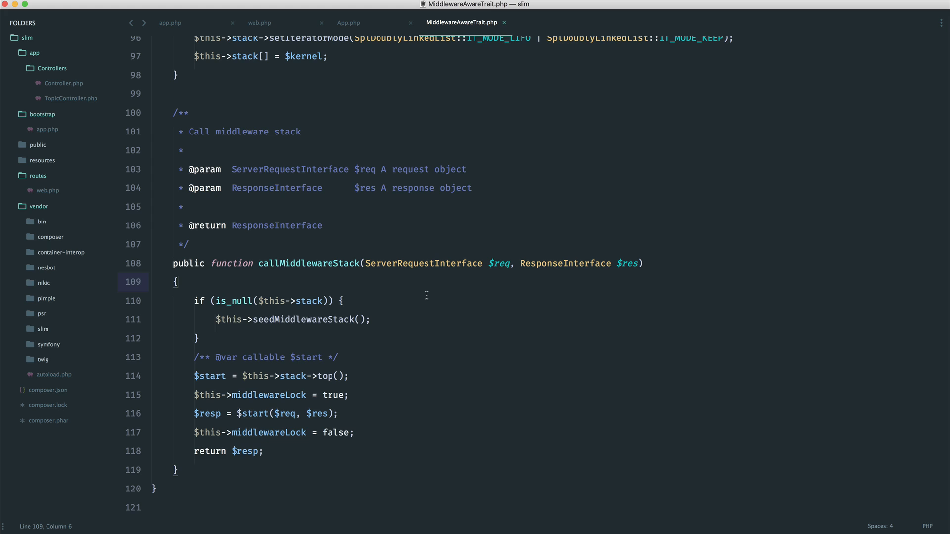
left_click(169, 22)
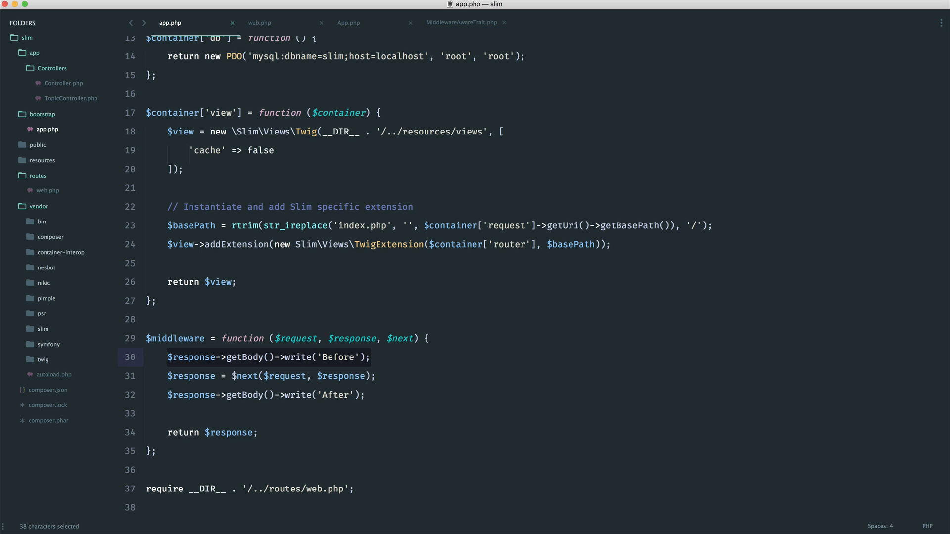
Delete the $middleware closure writing 'Before' and 'After' from app.php and save.
left_click(370, 357)
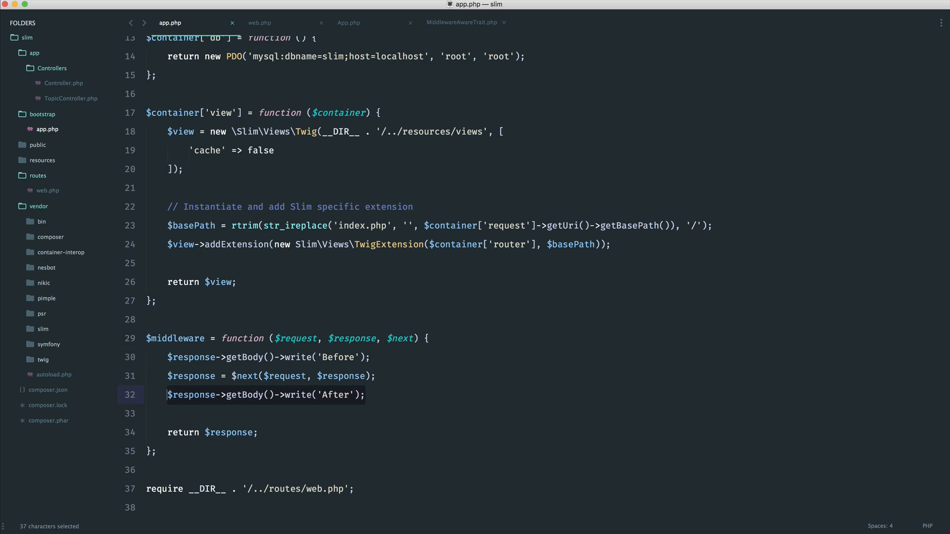
left_click(364, 395)
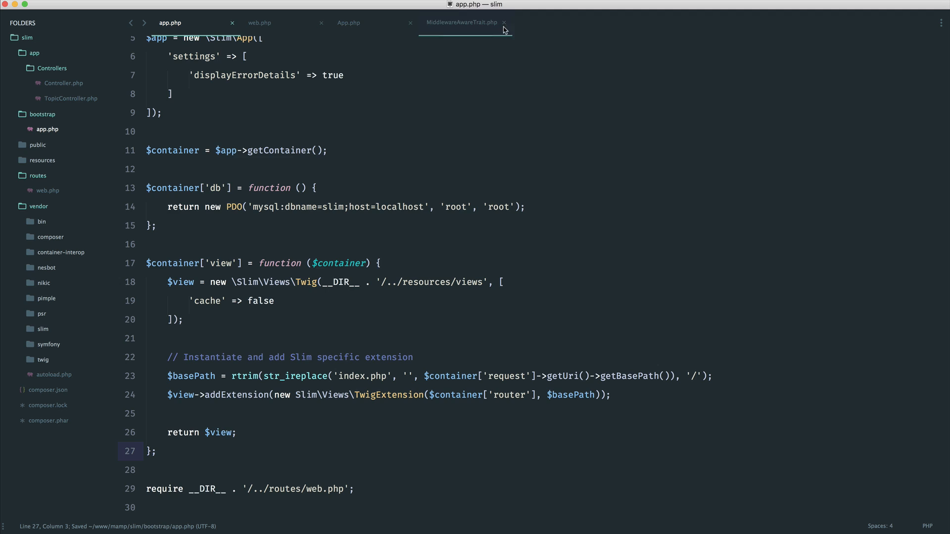
Close the App.php and MiddlewareAwareTrait.php tabs, collapse vendor, leaving app.php and web.php open.
left_click(260, 23)
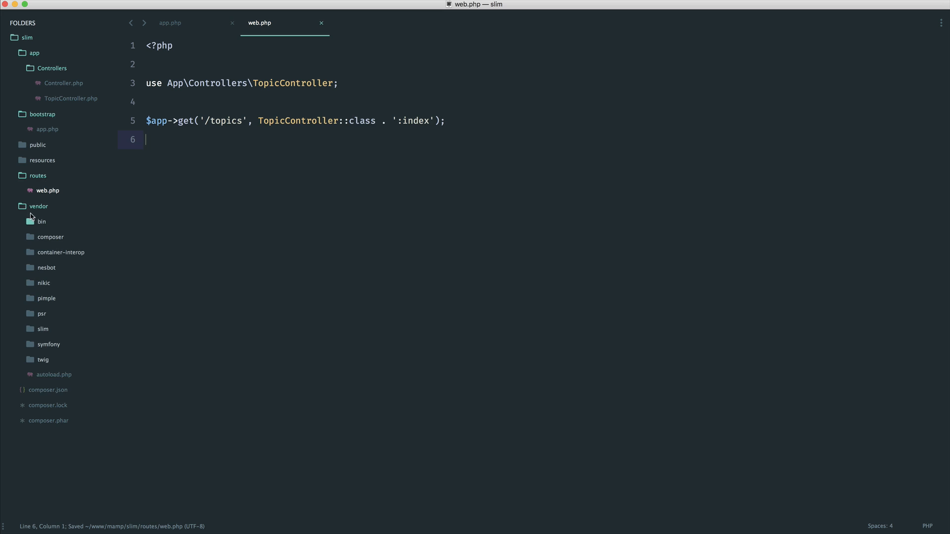
left_click(170, 22)
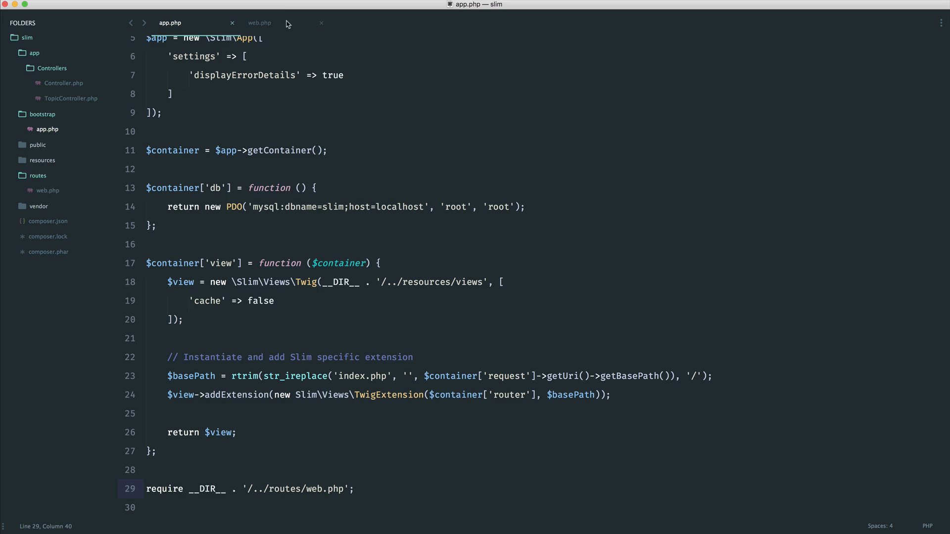
left_click(260, 23)
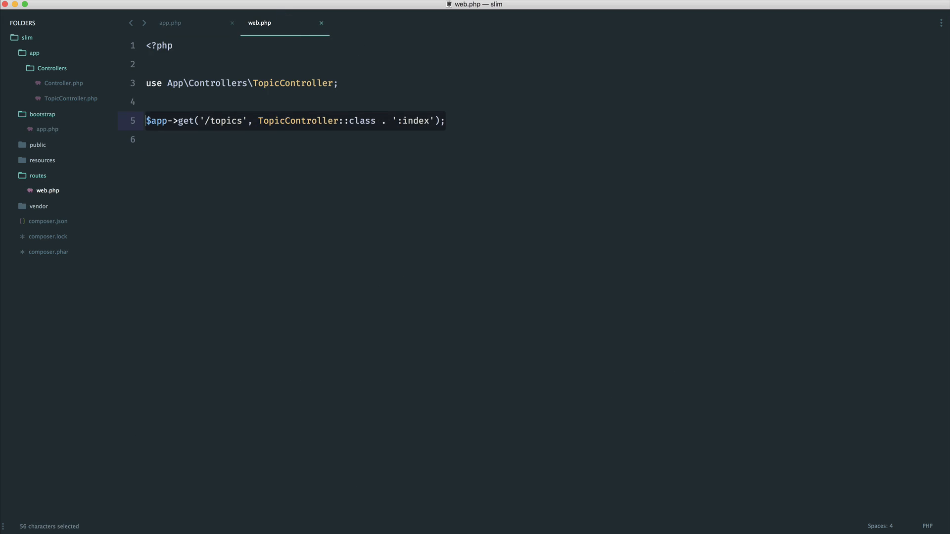